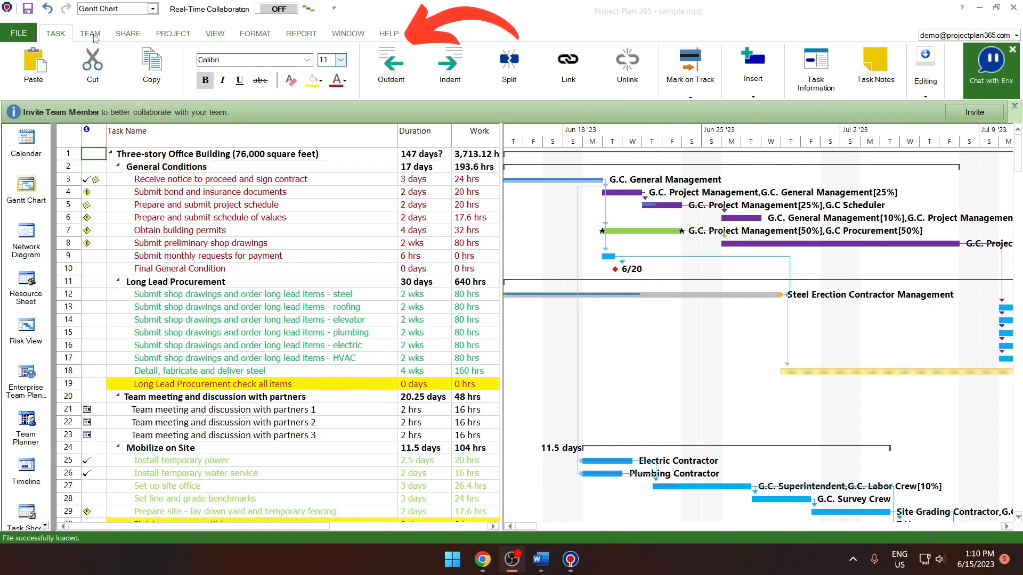
Step: Browse the Project and Task ribbons of the sample plan
click(174, 33)
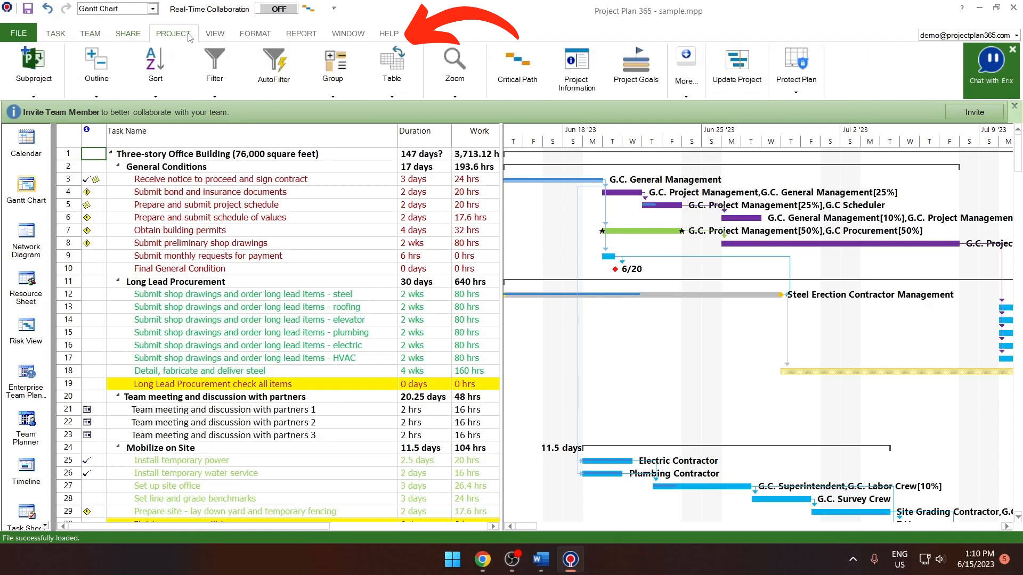
click(54, 33)
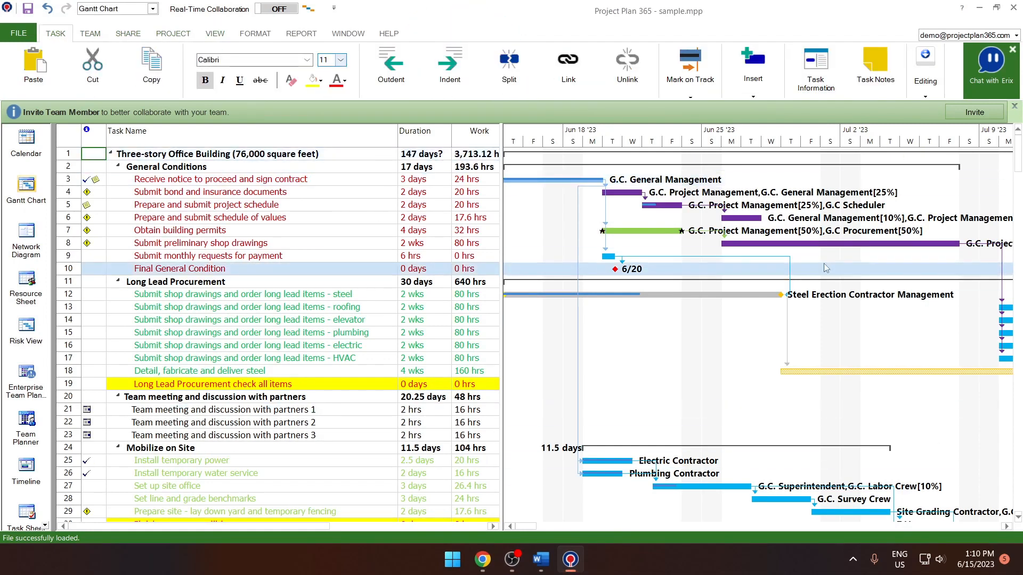
click(175, 281)
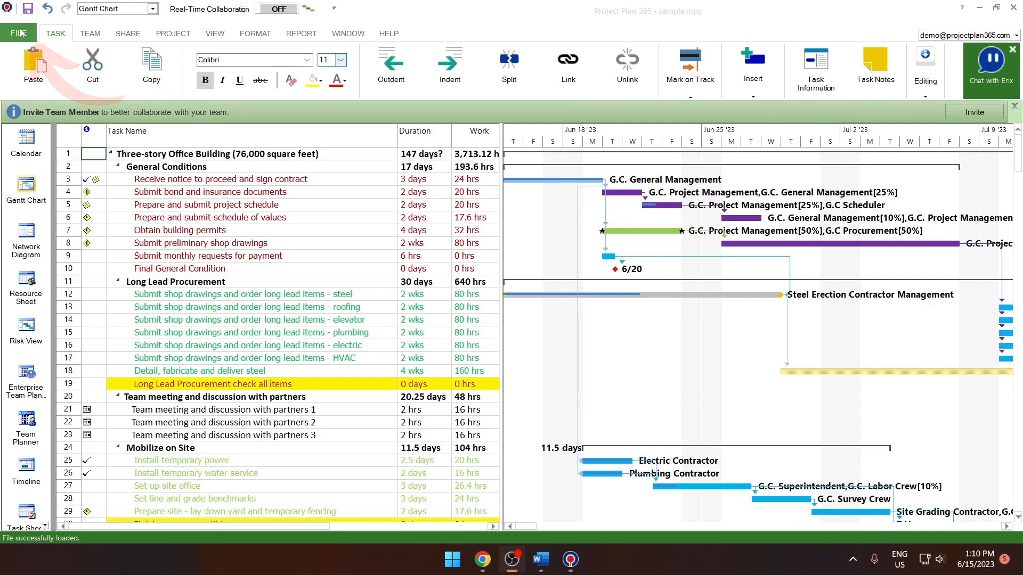
Step: Create a new blank project from the File menu
click(19, 33)
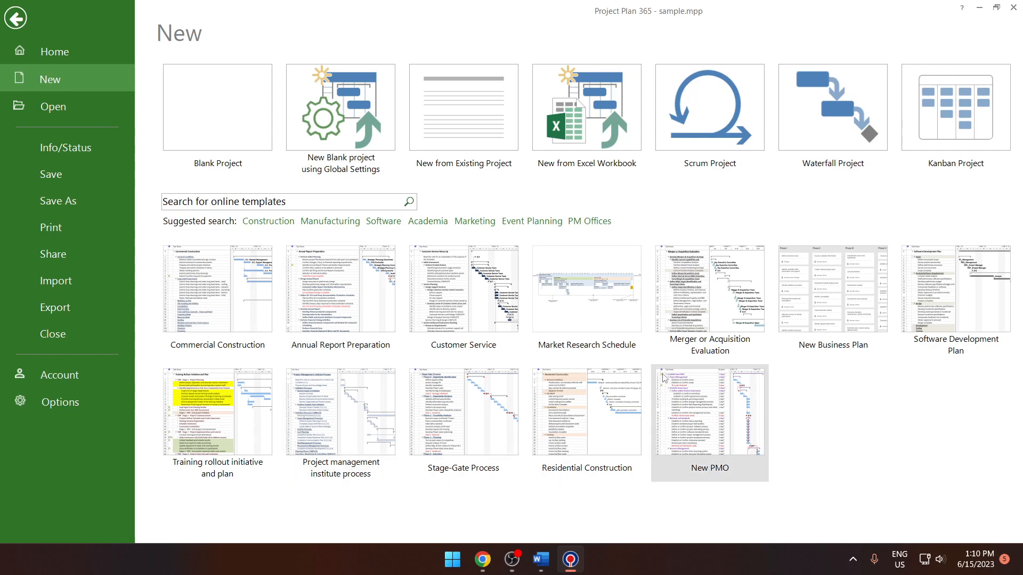
mouse_move(735, 387)
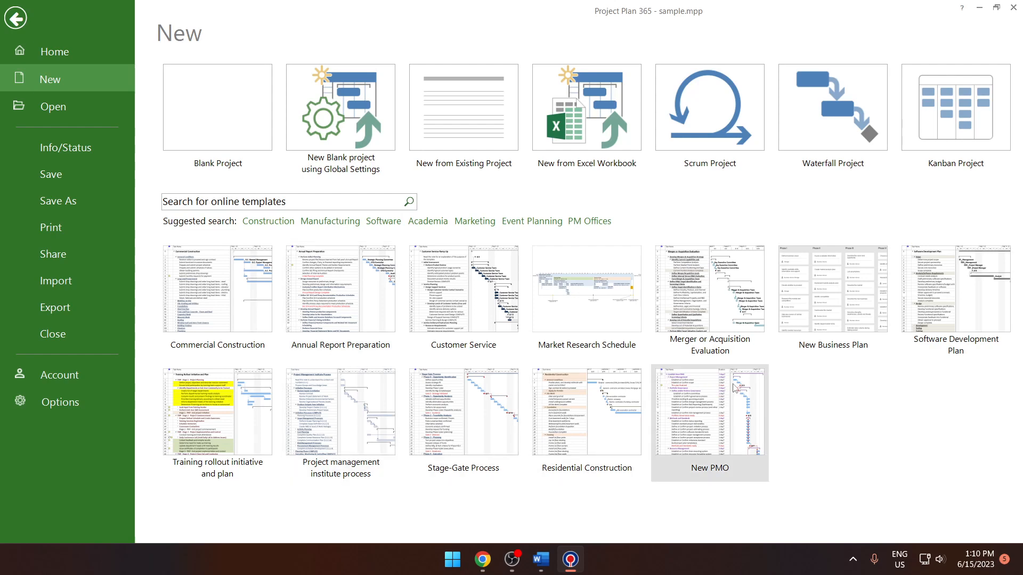
click(217, 107)
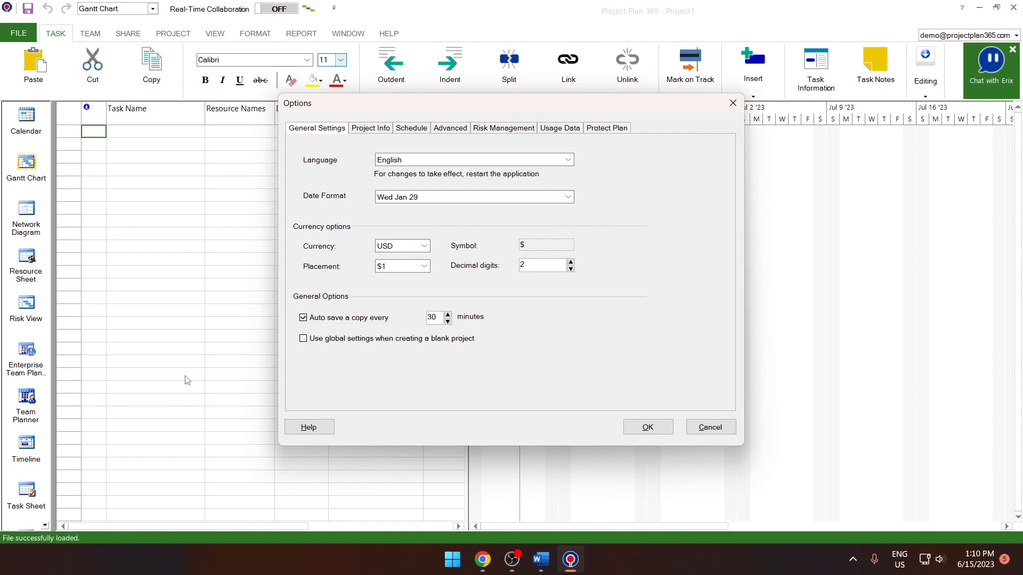
Step: Set currency to EUR, name the project Office Renovation starting Mon Jul 3, and confirm
click(565, 196)
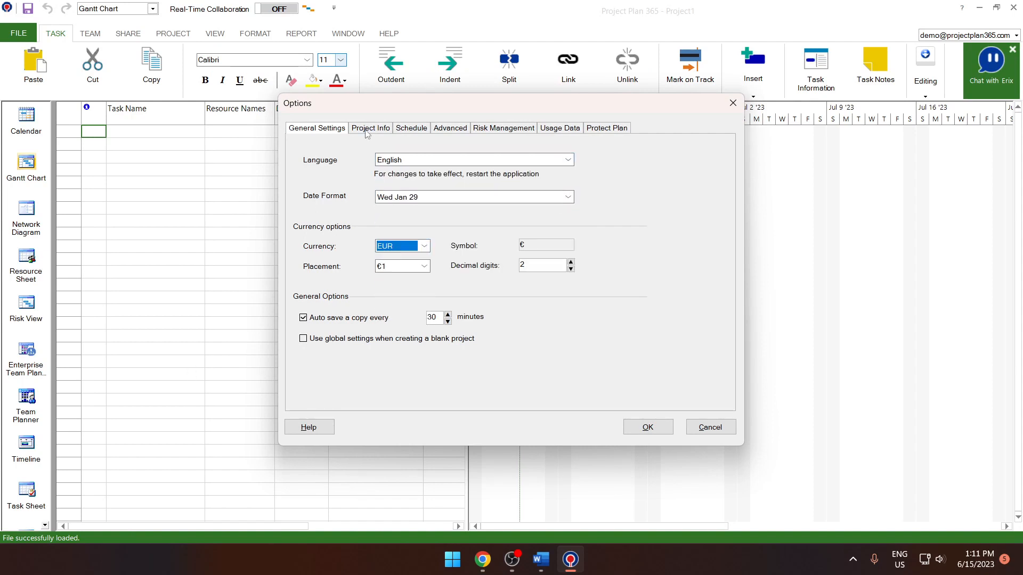
click(370, 128)
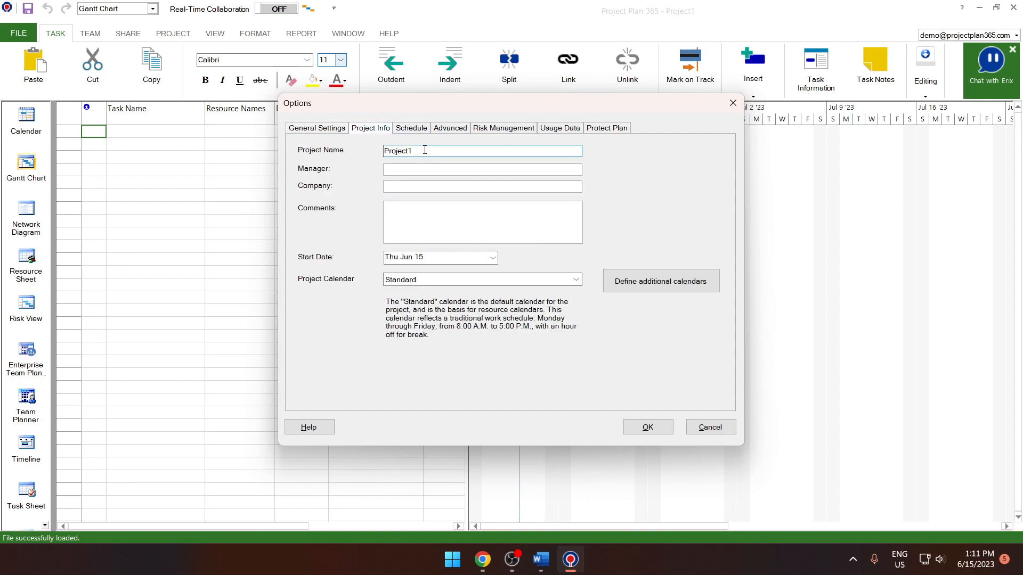
text(Office Renovation)
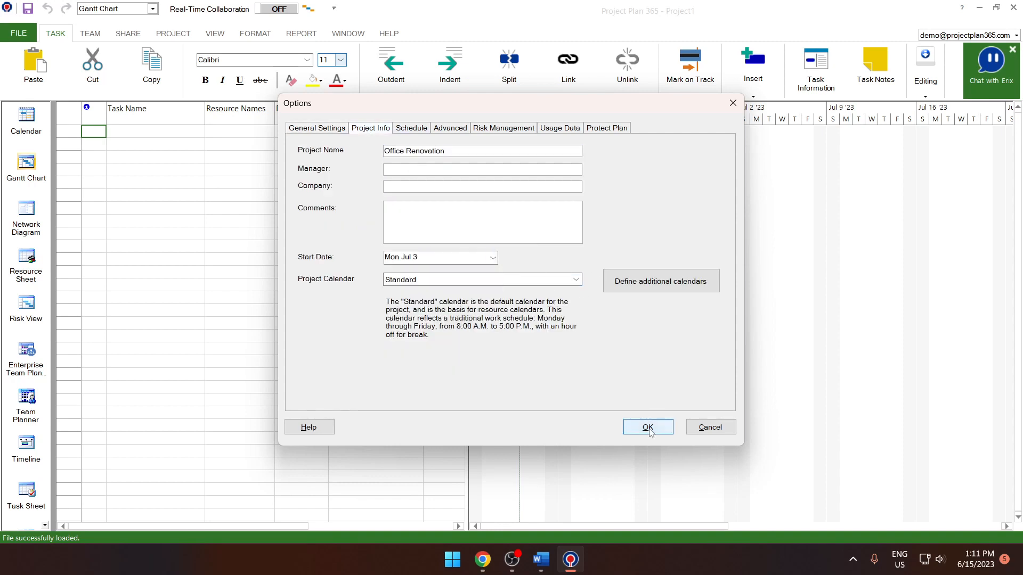
click(647, 428)
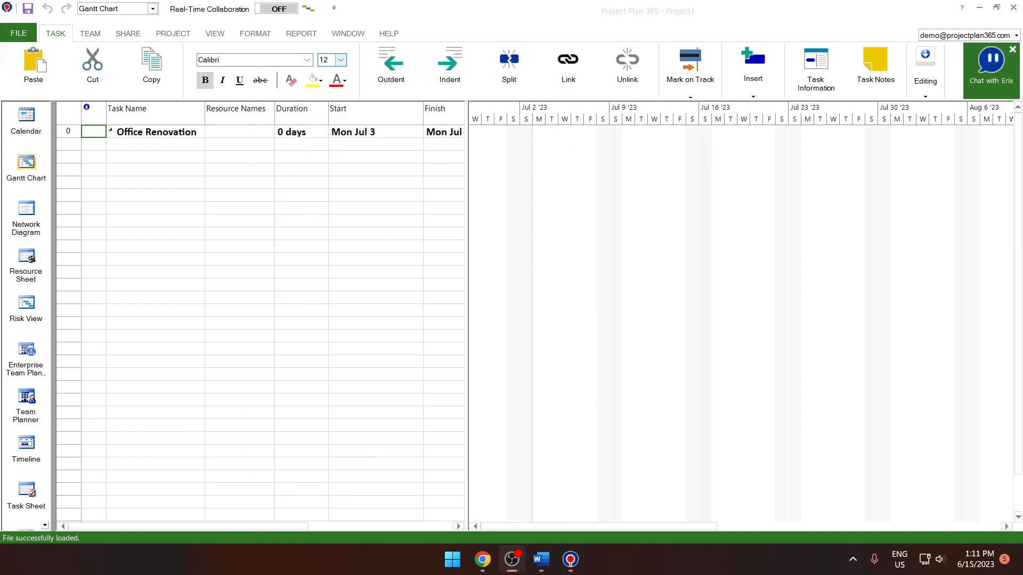
Step: Enter the phase tasks Planning, Design, Logistics, Renovation and Finish on successive rows
click(155, 144)
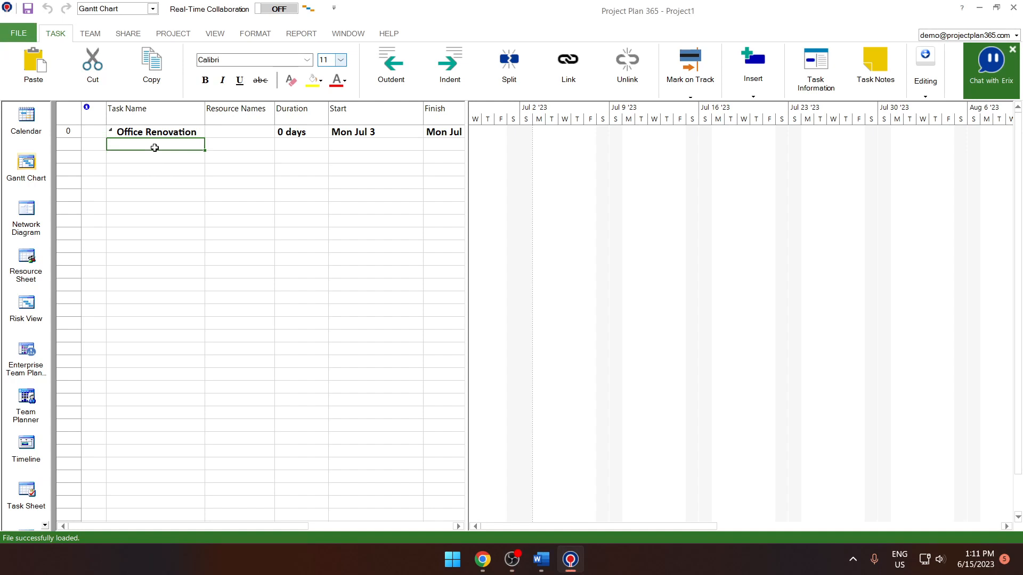
text(Planning)
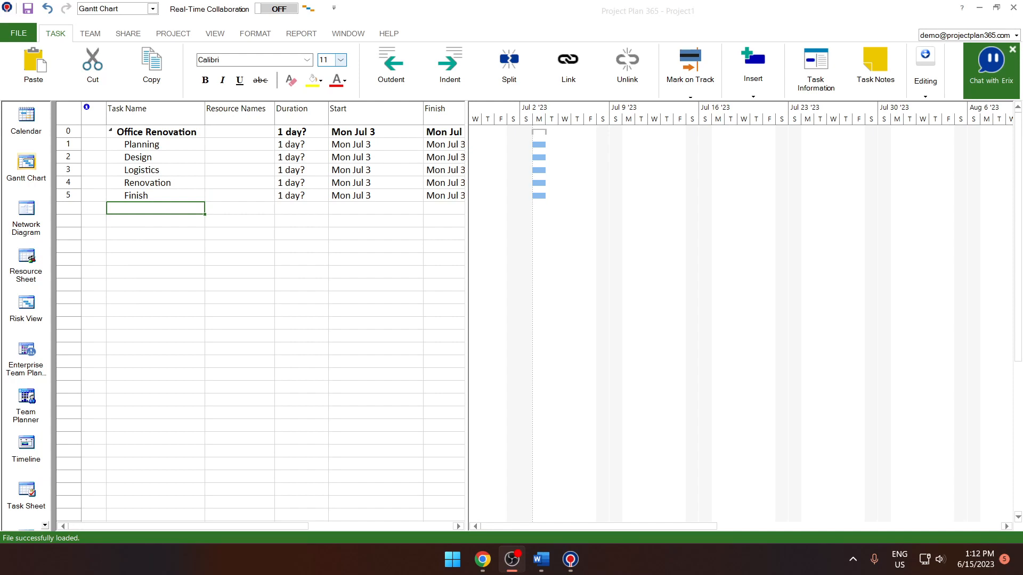
click(141, 144)
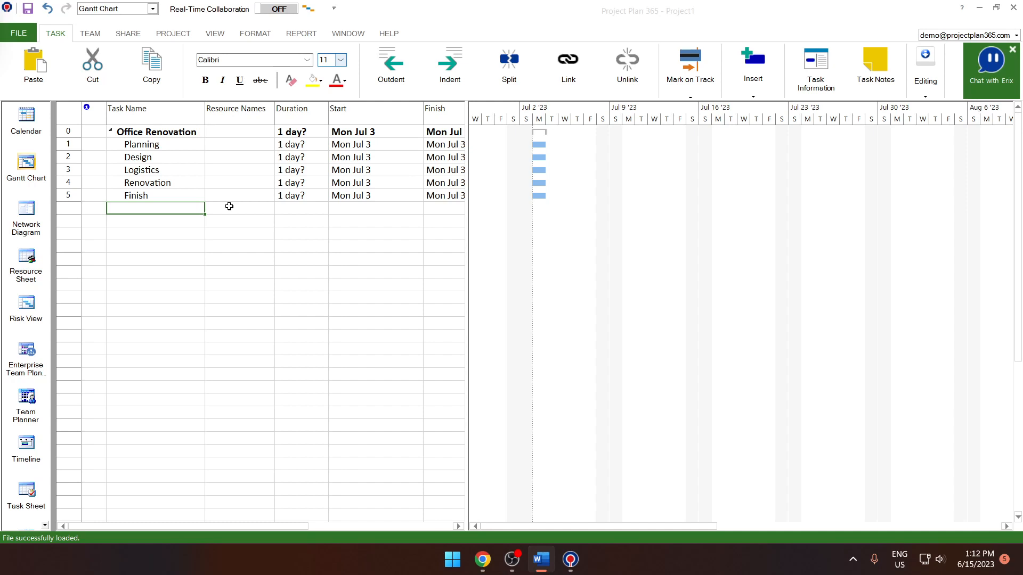
Step: Insert detailed tasks like Create budget, Get necessary materials, Painting and Final inspection under the phases
click(138, 158)
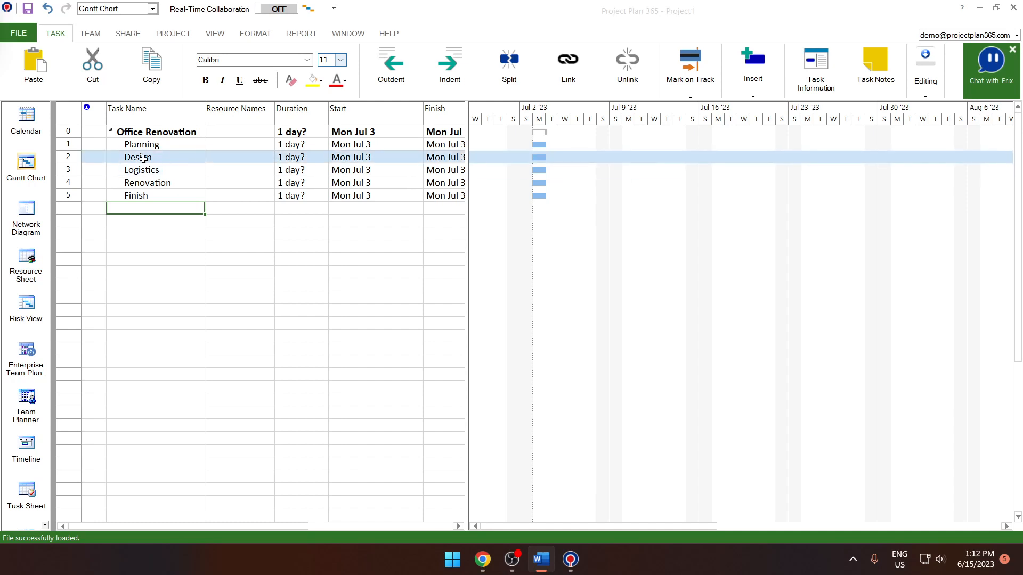
right_click(137, 158)
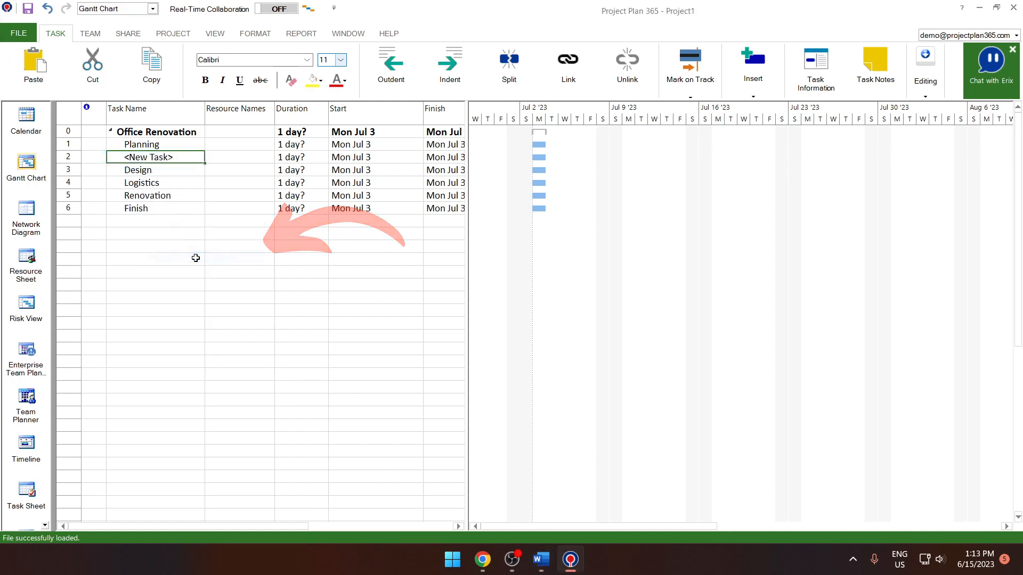
click(155, 182)
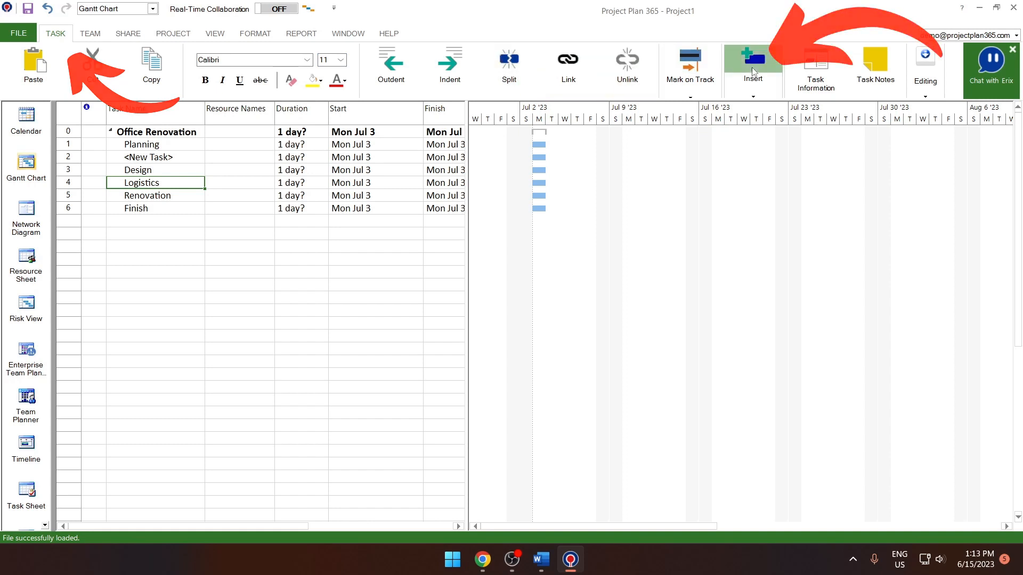
click(752, 62)
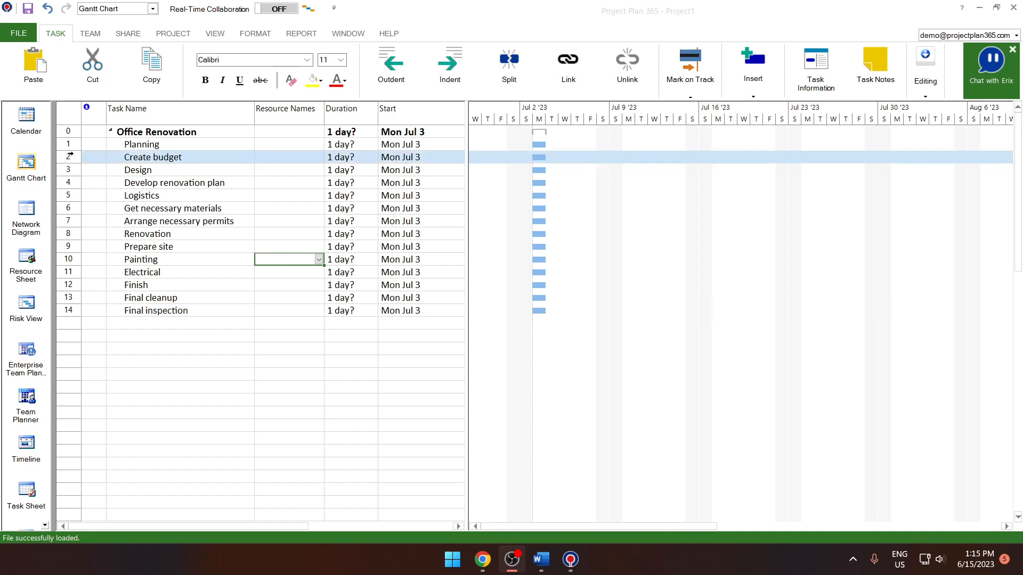
Step: Indent the detail tasks so the five phases become bold summary tasks
click(450, 65)
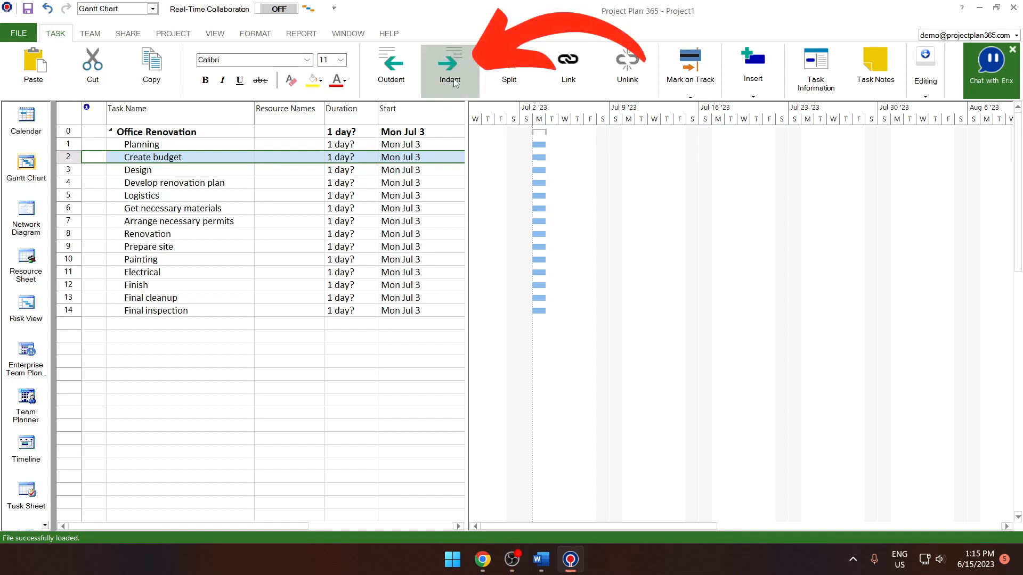
click(450, 65)
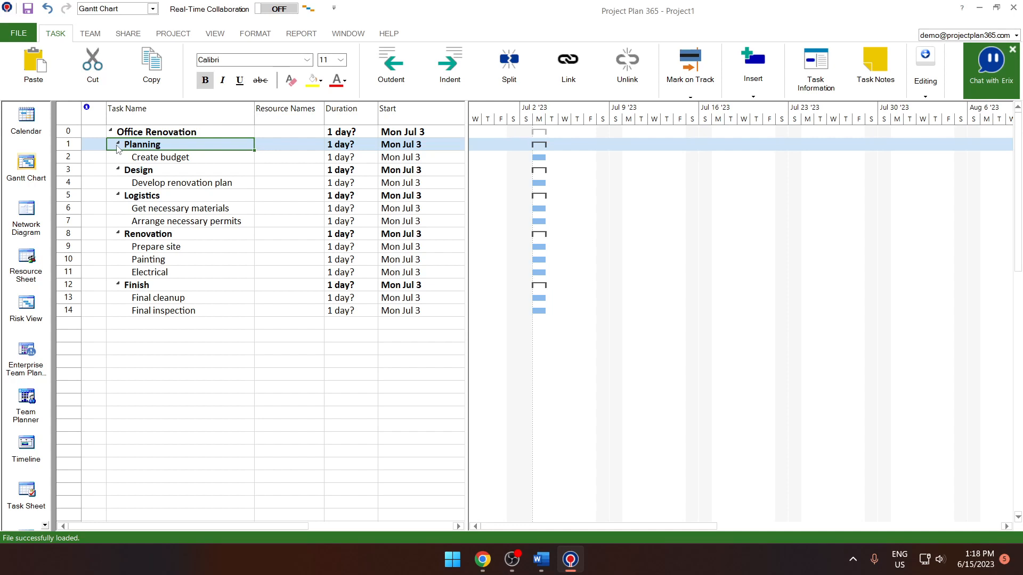
click(142, 195)
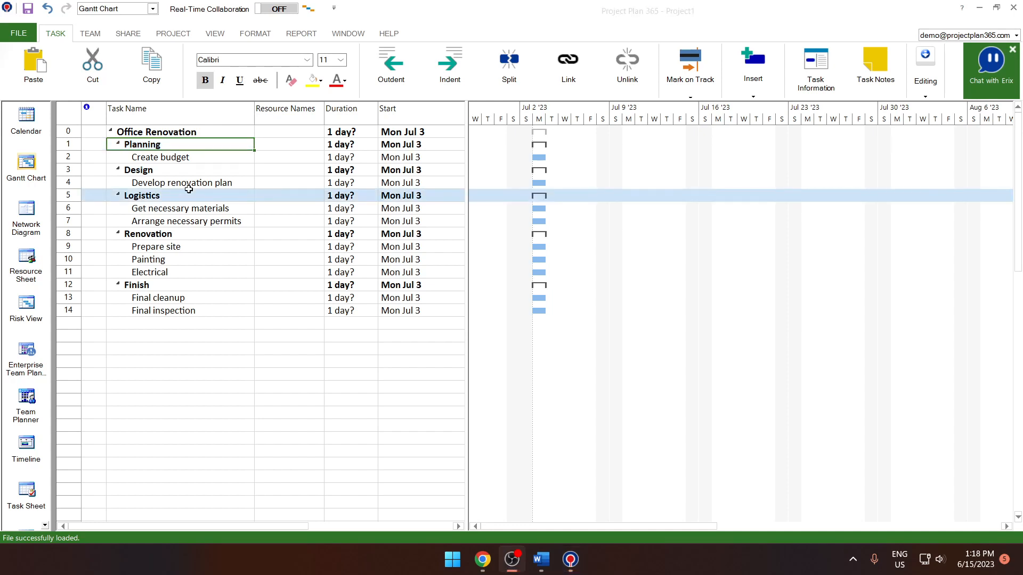
Step: Rename the task to 'Create budget and find resources' in Task Information
click(160, 157)
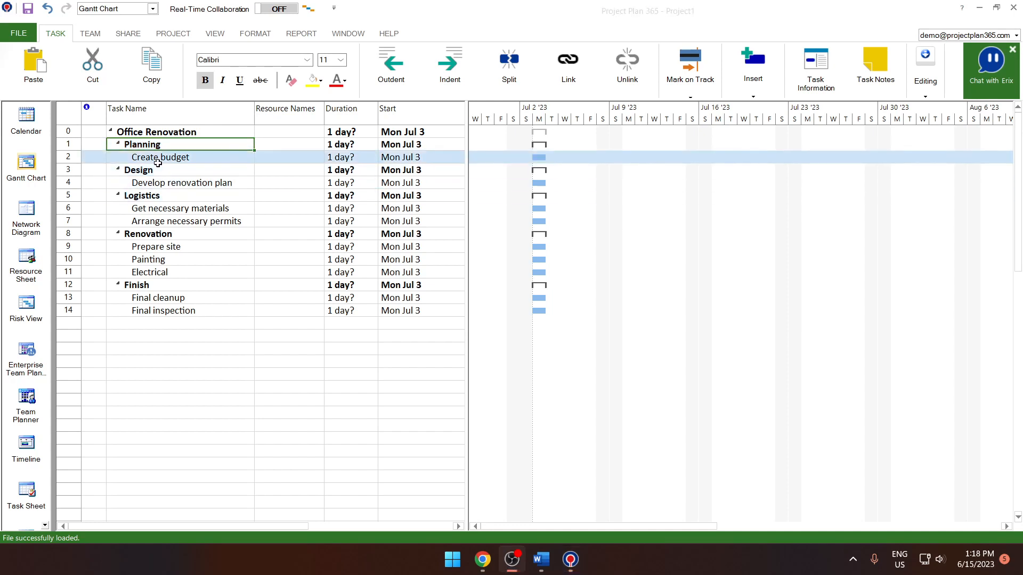
double_click(160, 158)
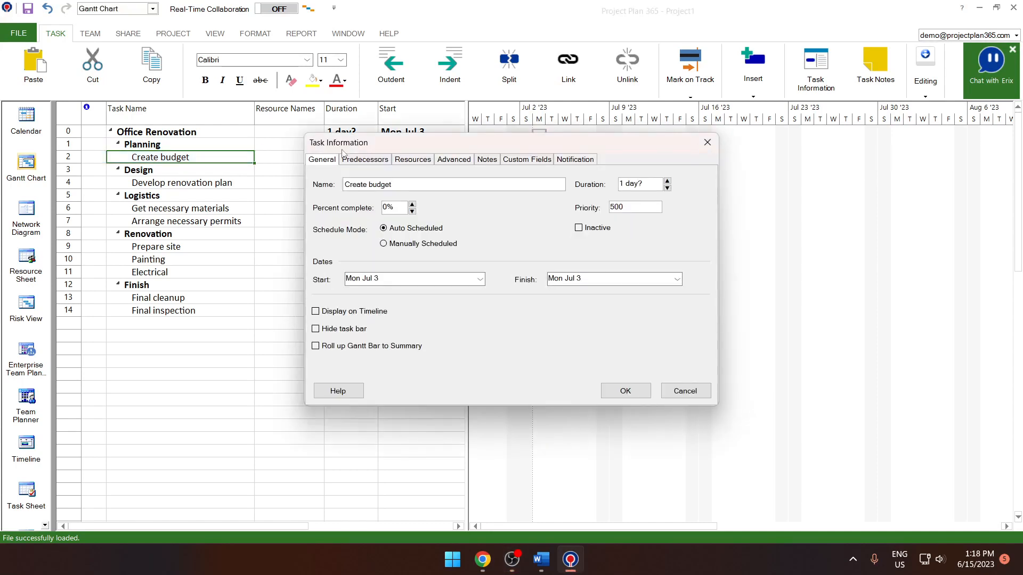
click(423, 184)
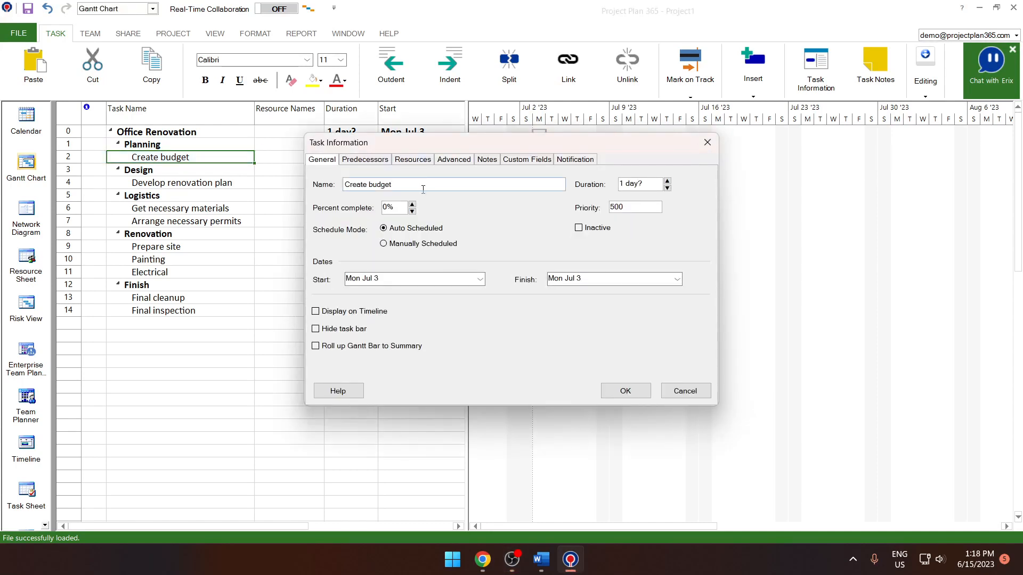
text(and find resources)
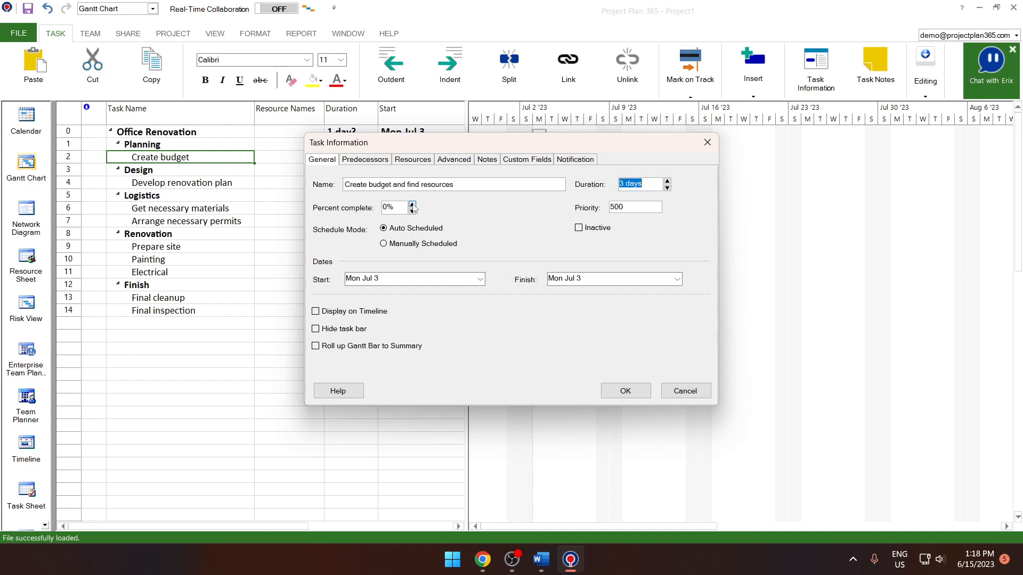
Step: Set it 15% complete and add the note 'Checkin with Accounting'
click(412, 203)
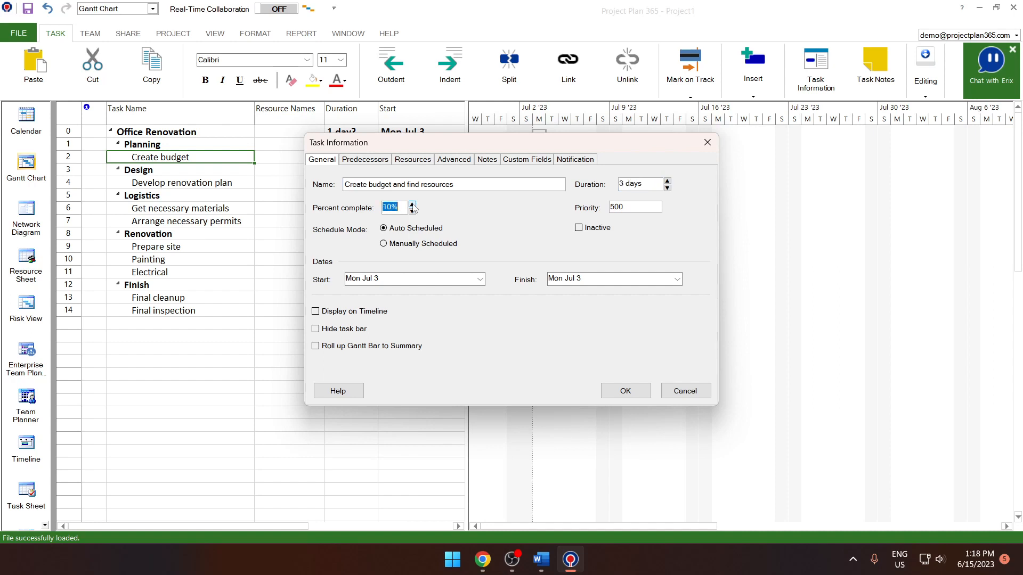
click(411, 205)
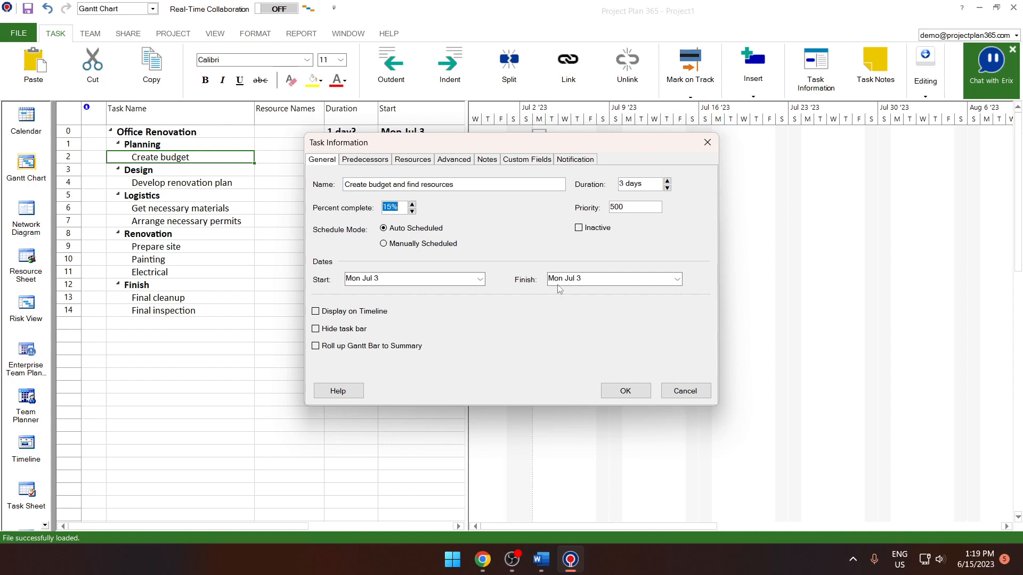
click(487, 158)
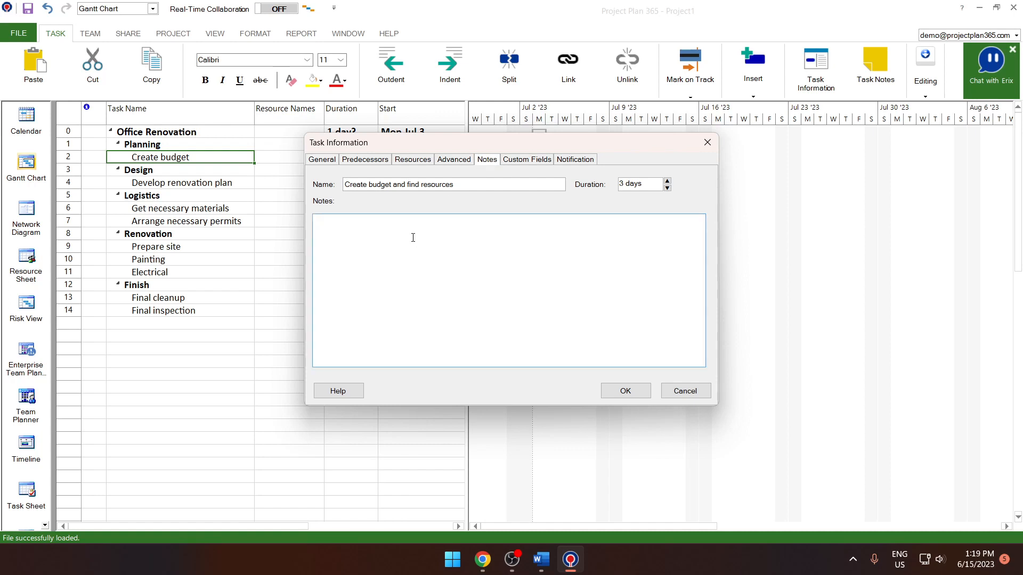
click(623, 391)
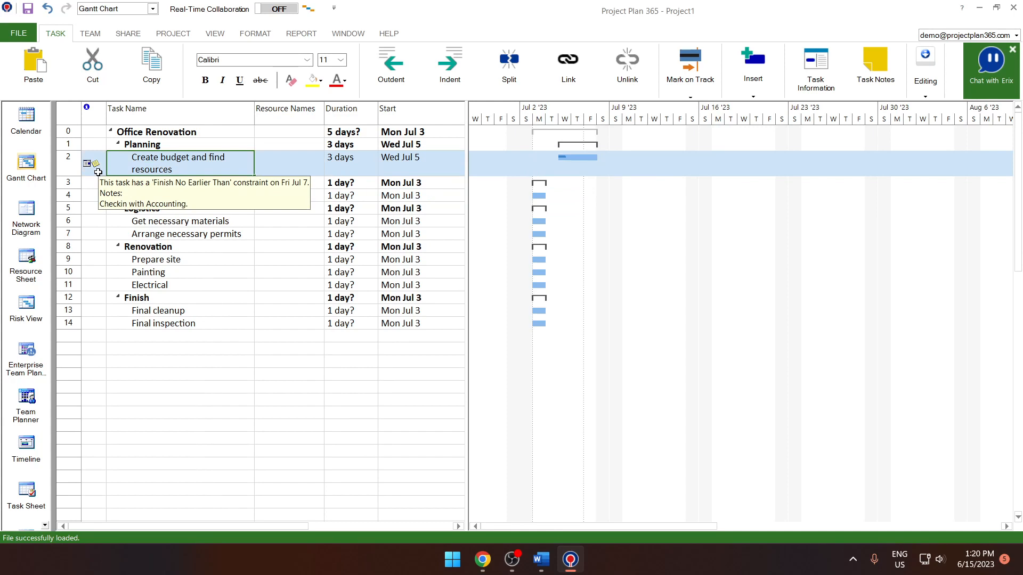
Step: Mark 'Have materials and permits ready' and 'Inspection' as zero-duration milestones
double_click(186, 233)
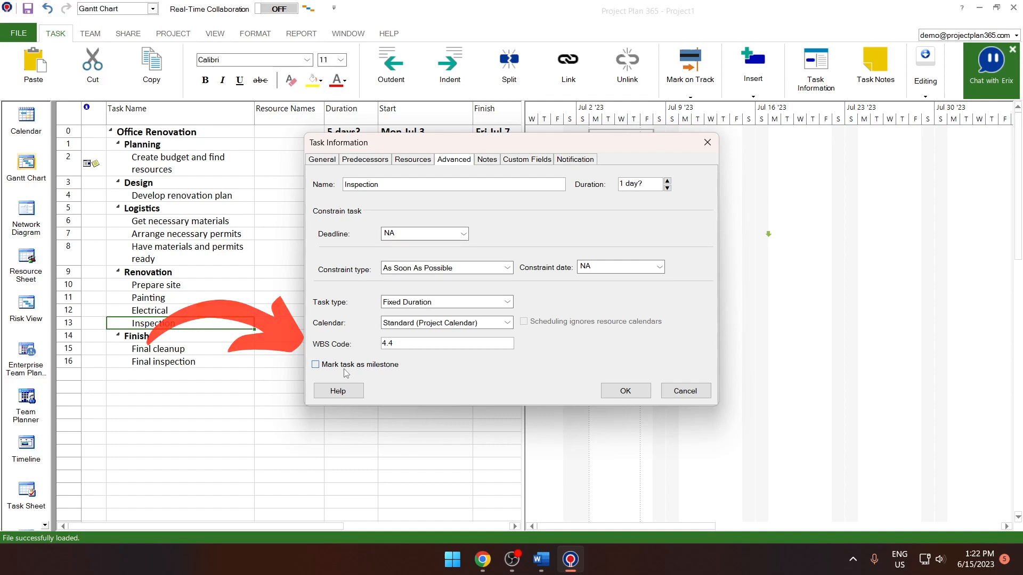
click(623, 391)
text(1)
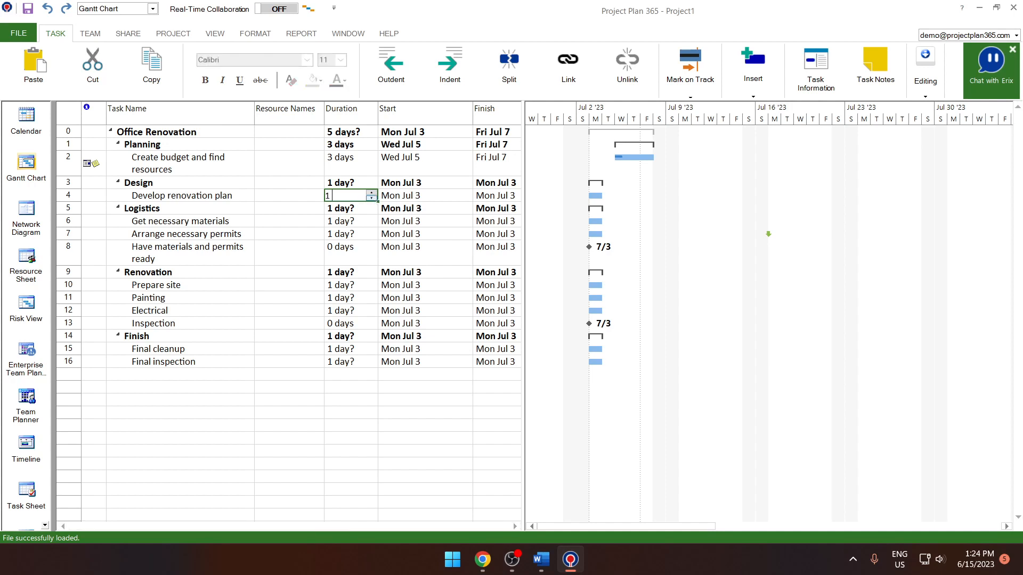
Step: Enter task durations such as 1 wk, 10 days and 96 hrs, including Prepare site
text(weeks)
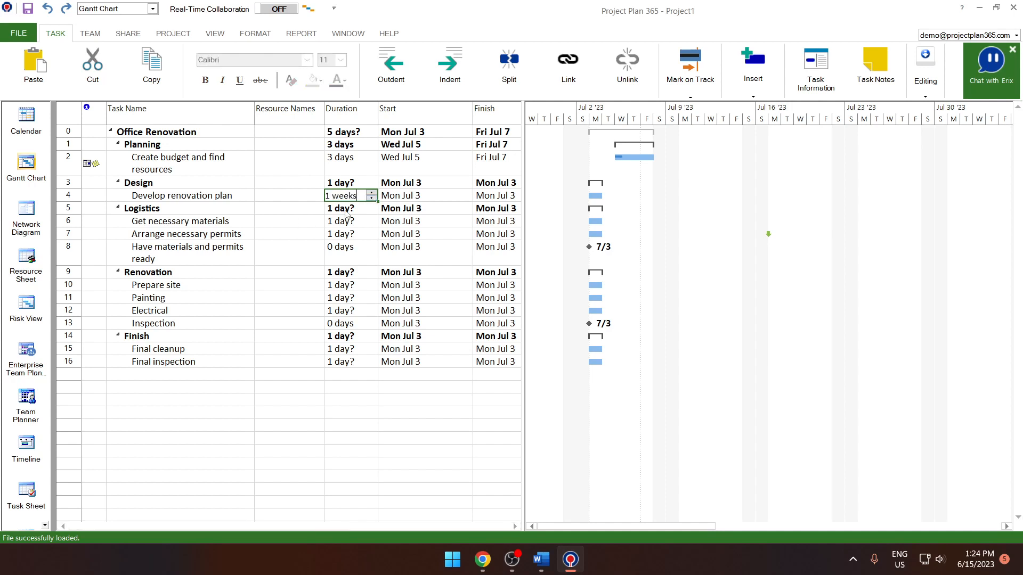
double_click(156, 284)
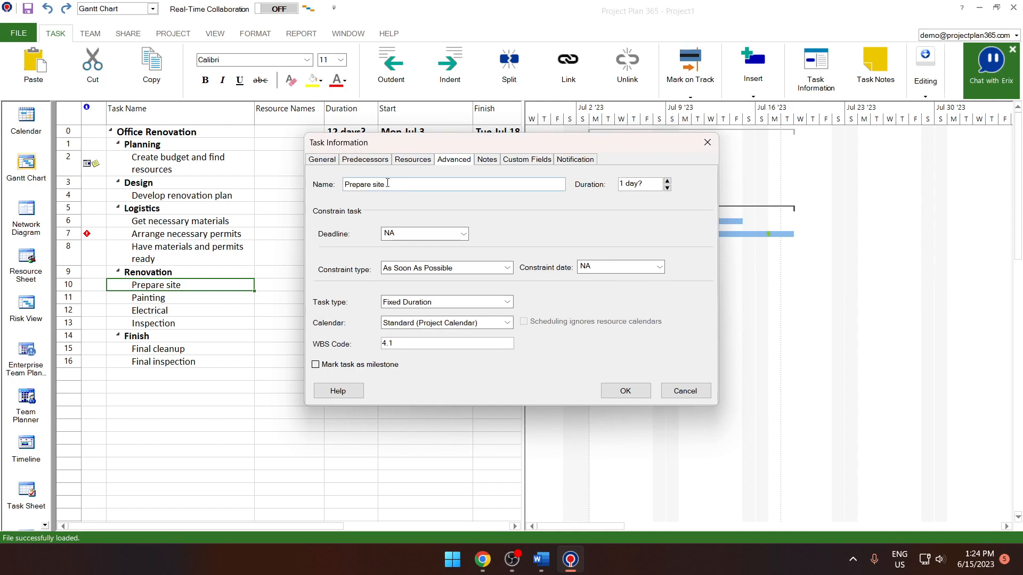
click(320, 159)
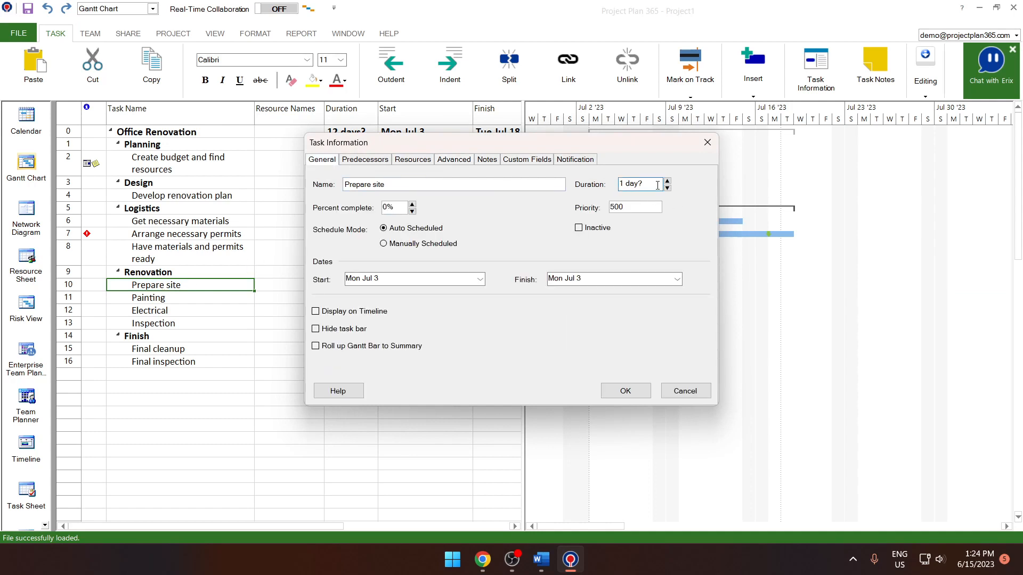
click(623, 391)
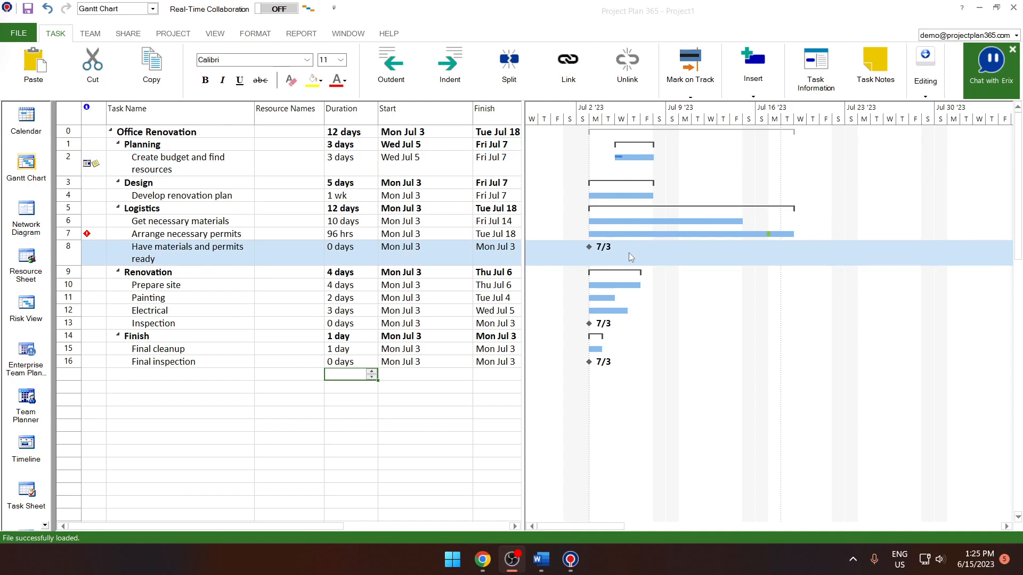
mouse_move(575, 257)
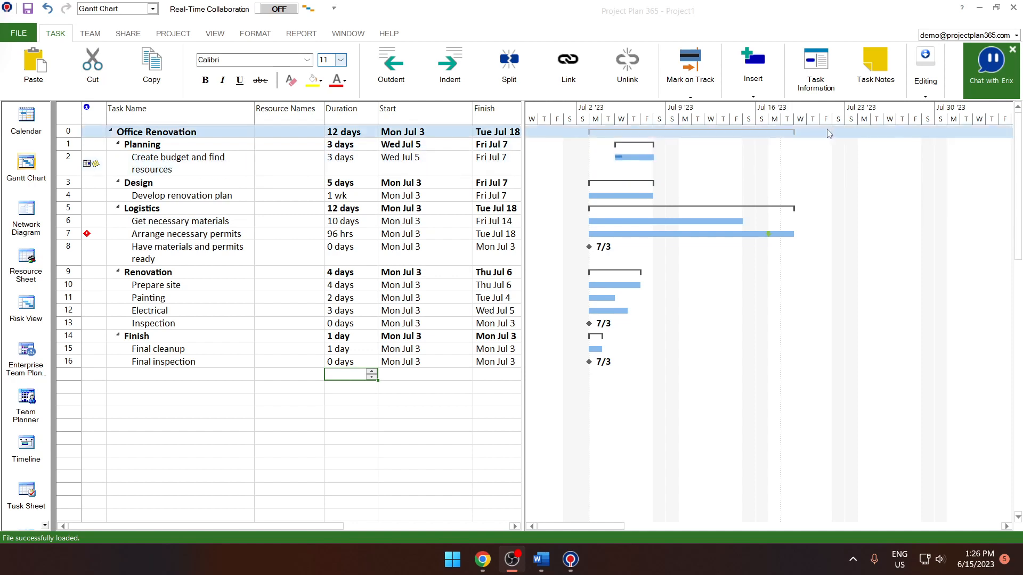
mouse_move(833, 134)
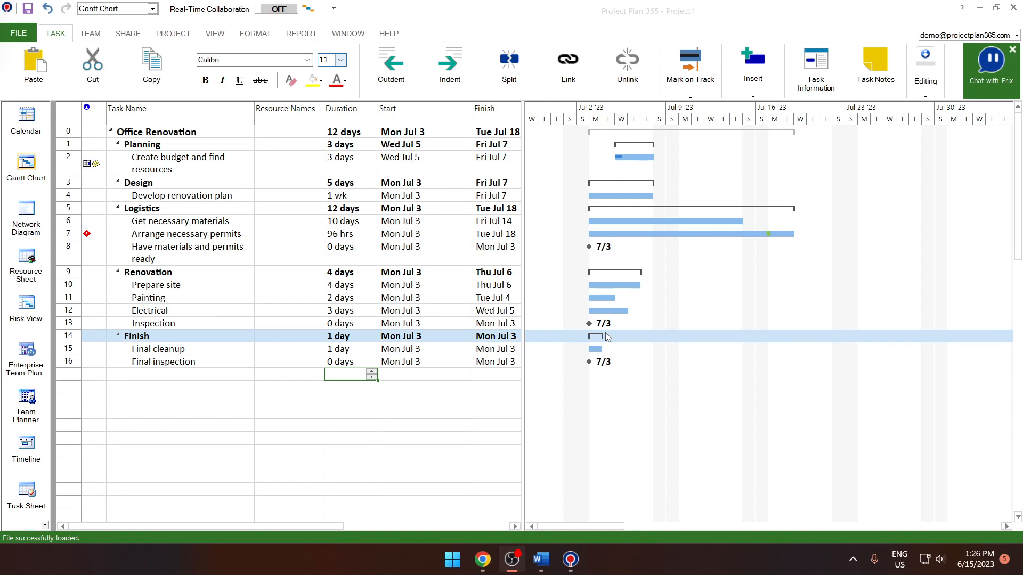
Step: Enter predecessors 2, 4, 4 and 6,7 for the plan, materials, permits and milestone tasks
click(153, 323)
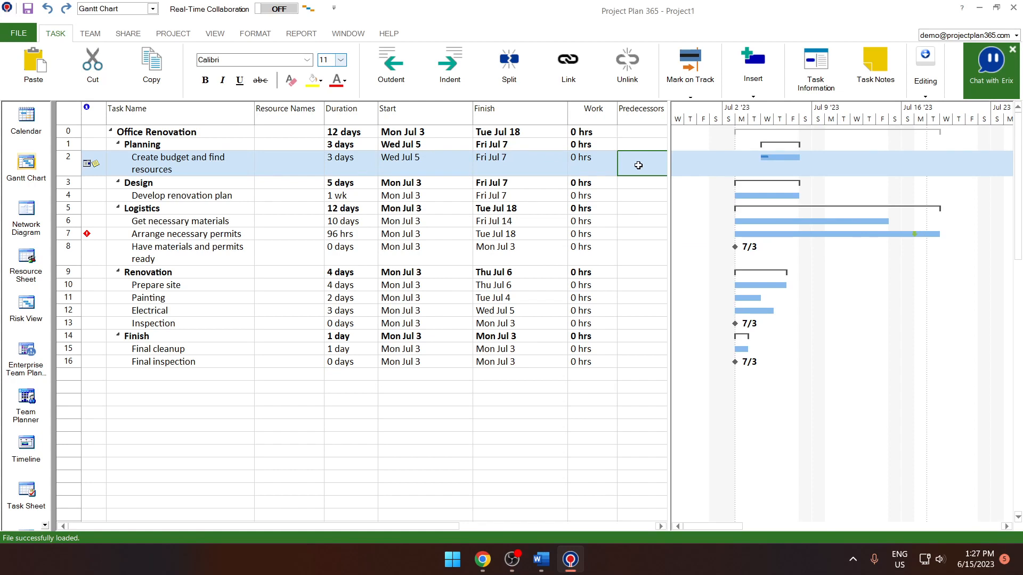
click(142, 207)
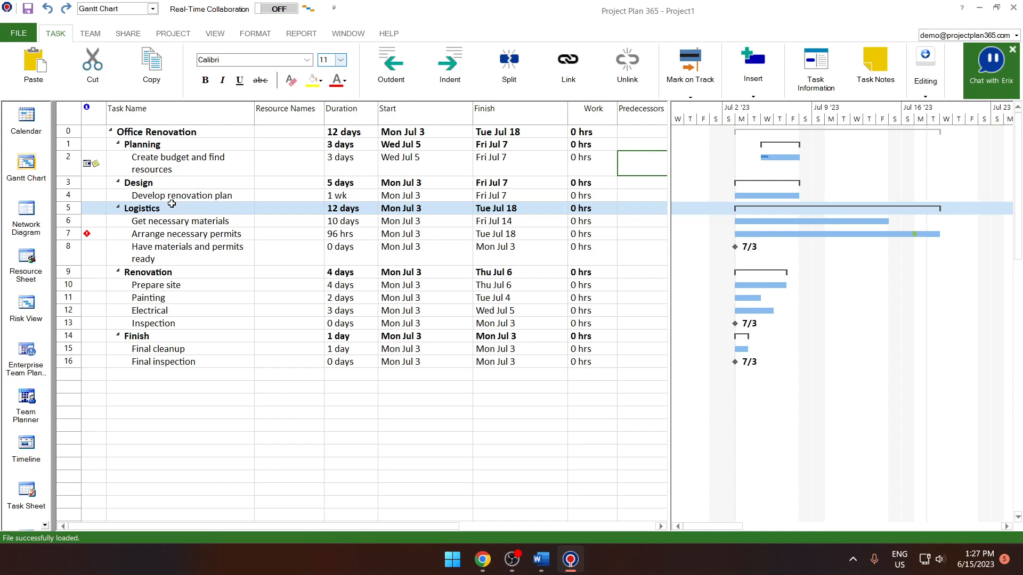
click(641, 195)
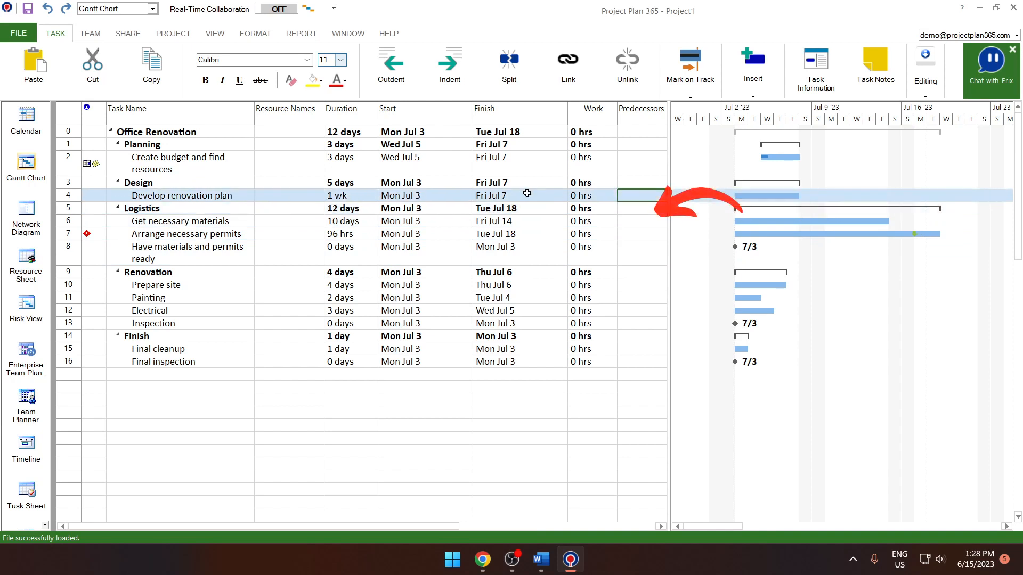
text(2)
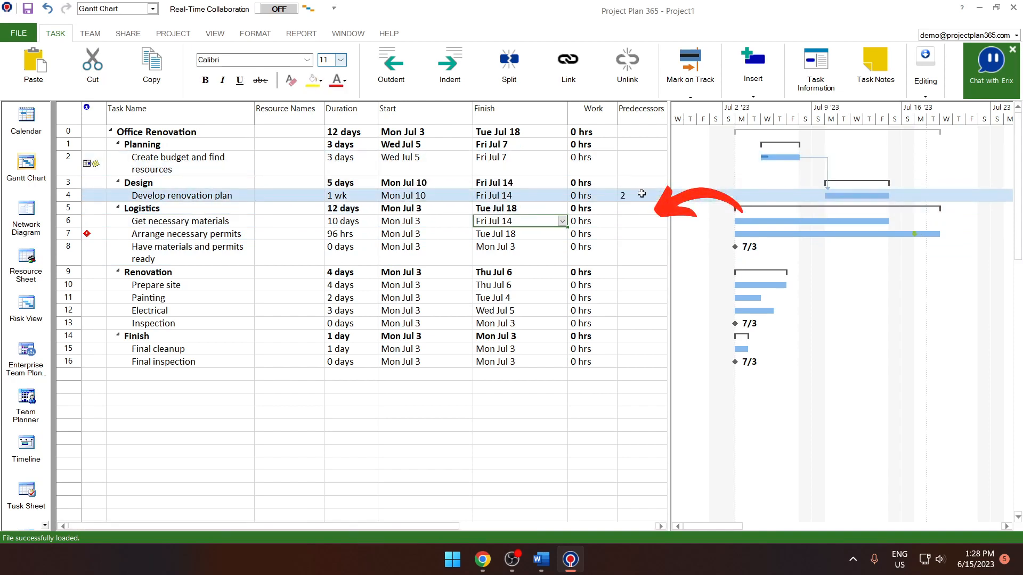
click(642, 221)
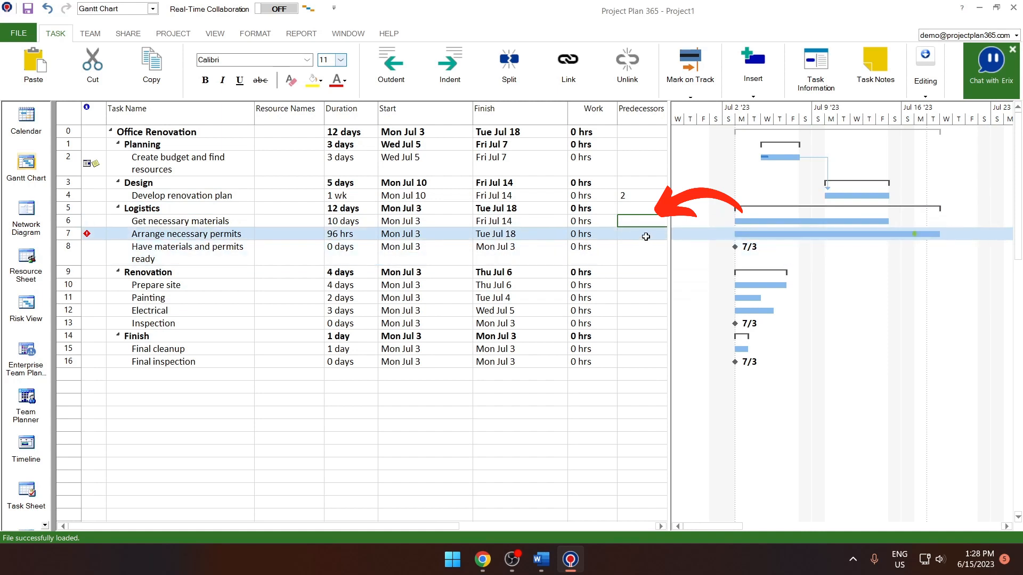
text(4)
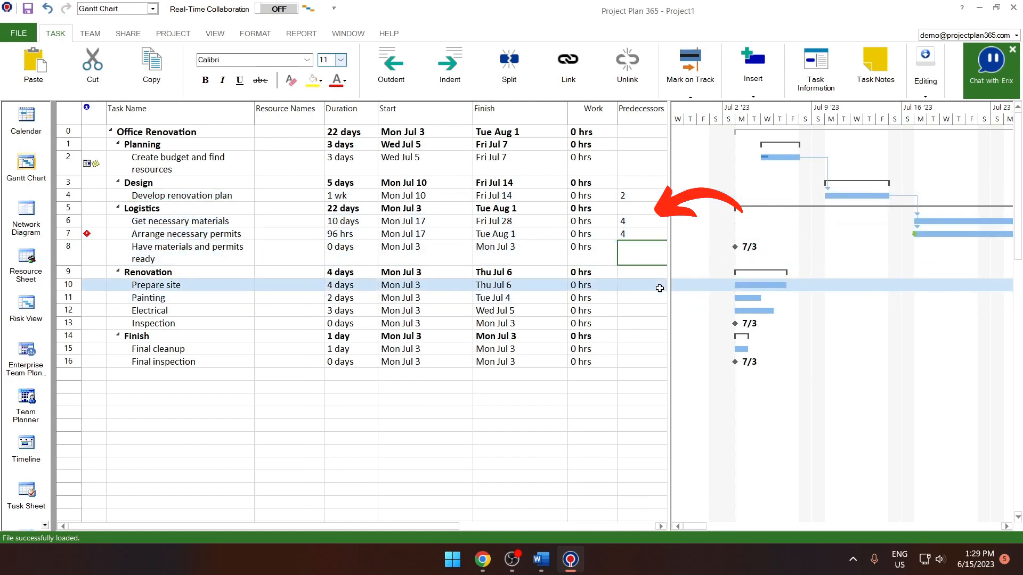
text(6,7)
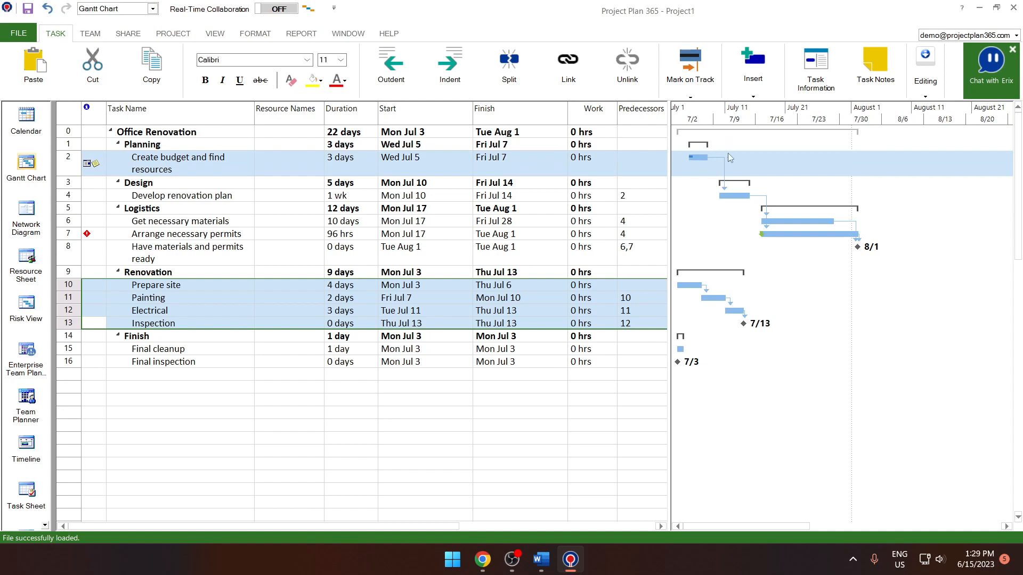
click(137, 182)
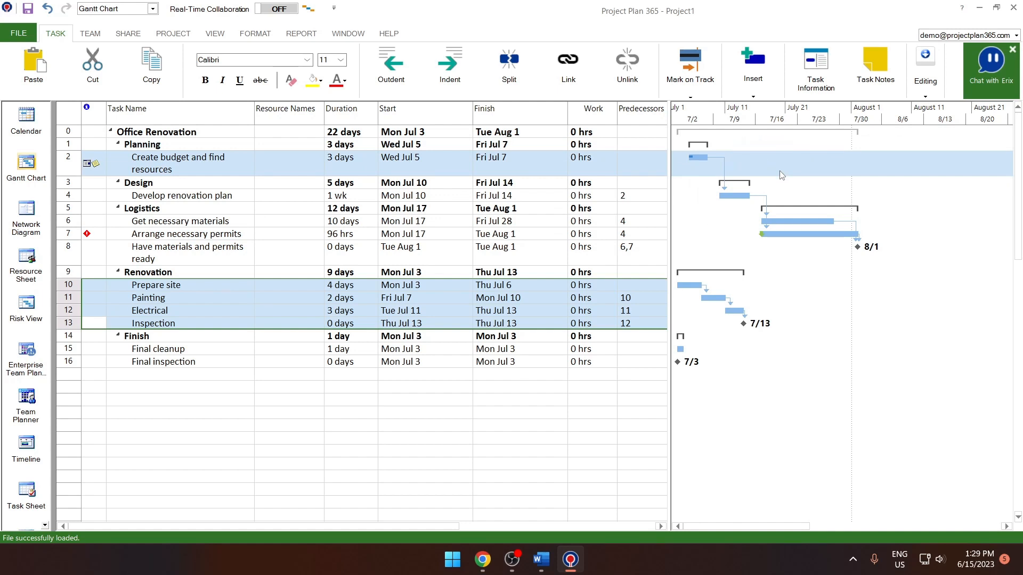
mouse_move(857, 246)
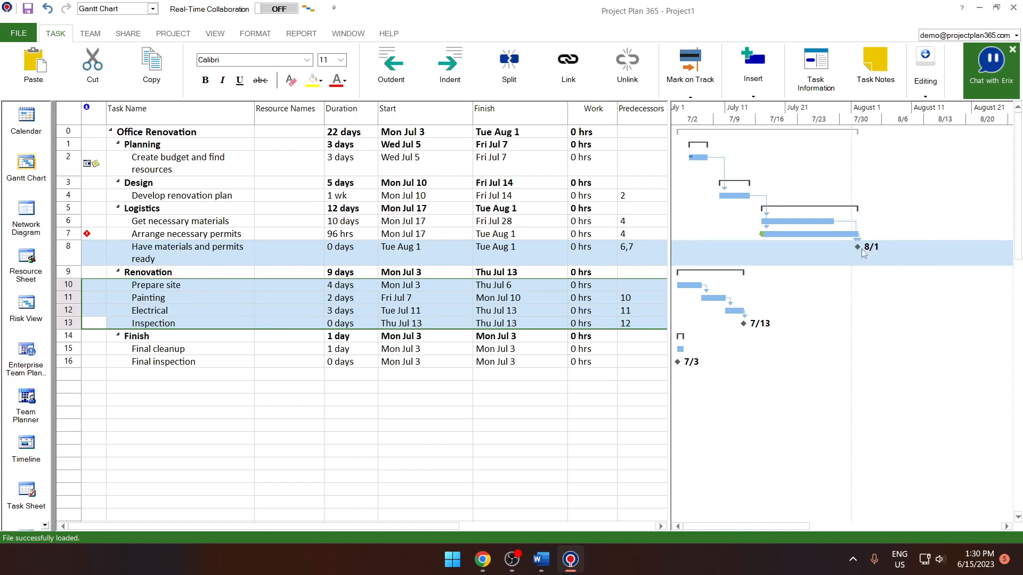
mouse_move(856, 248)
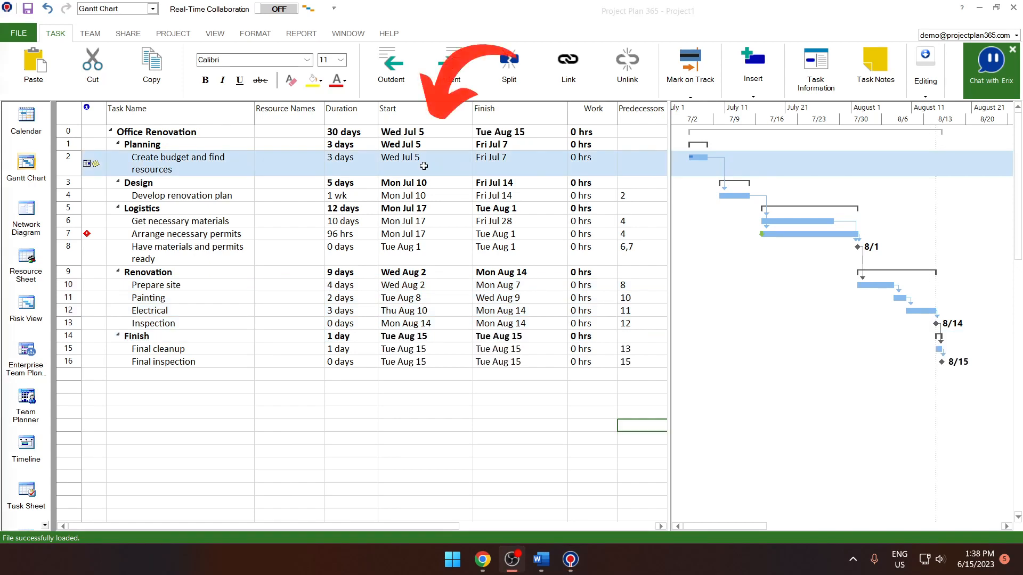
Step: Enter predecessors 8, 13 and 15 for Prepare site, Final cleanup and Final inspection
click(138, 182)
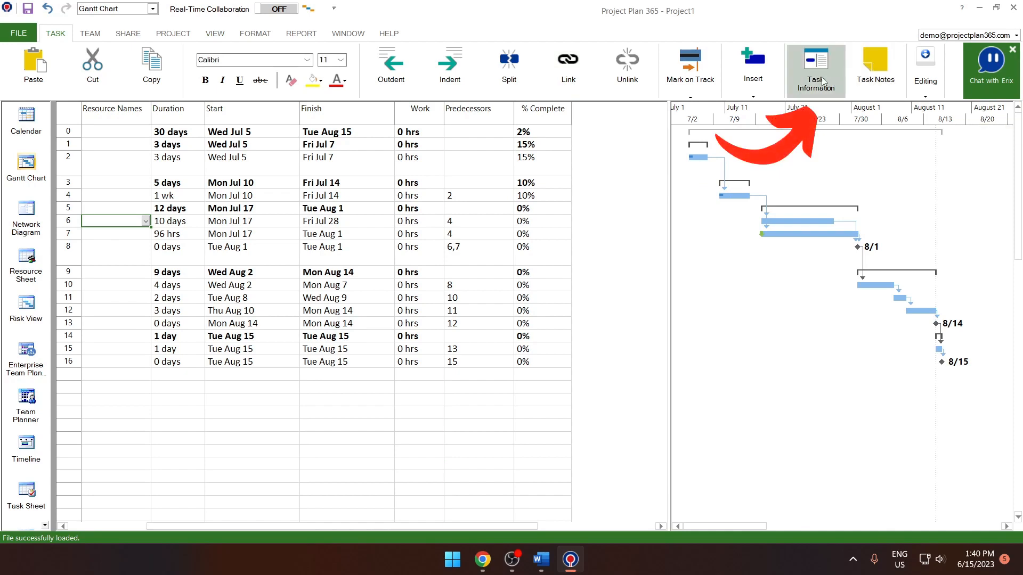
click(815, 68)
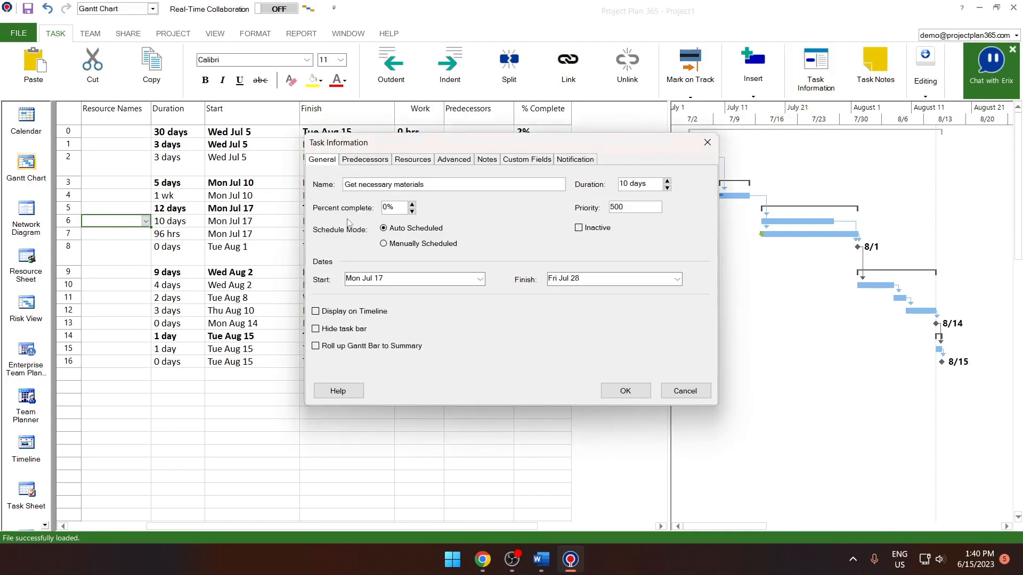
click(624, 391)
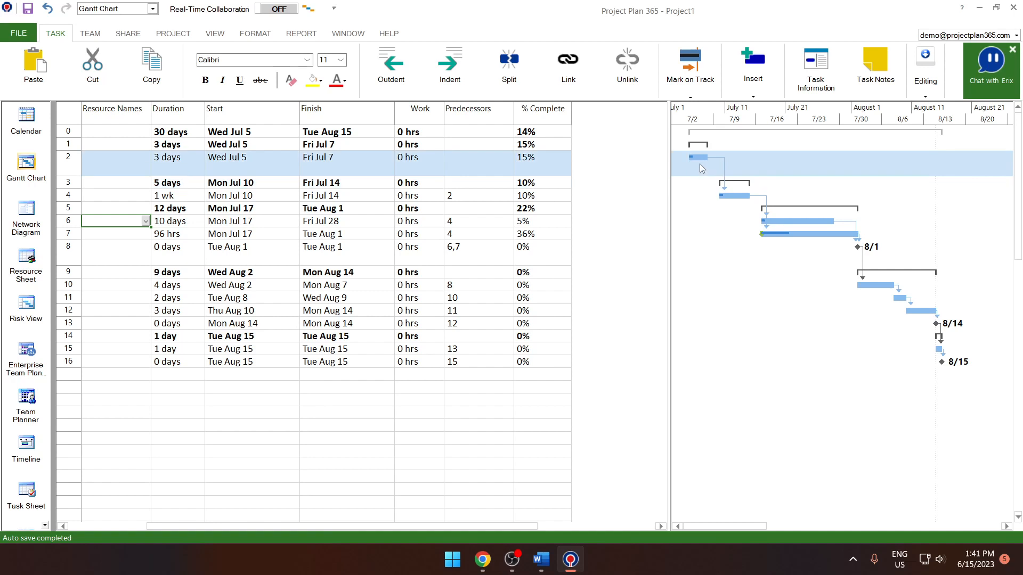
click(68, 131)
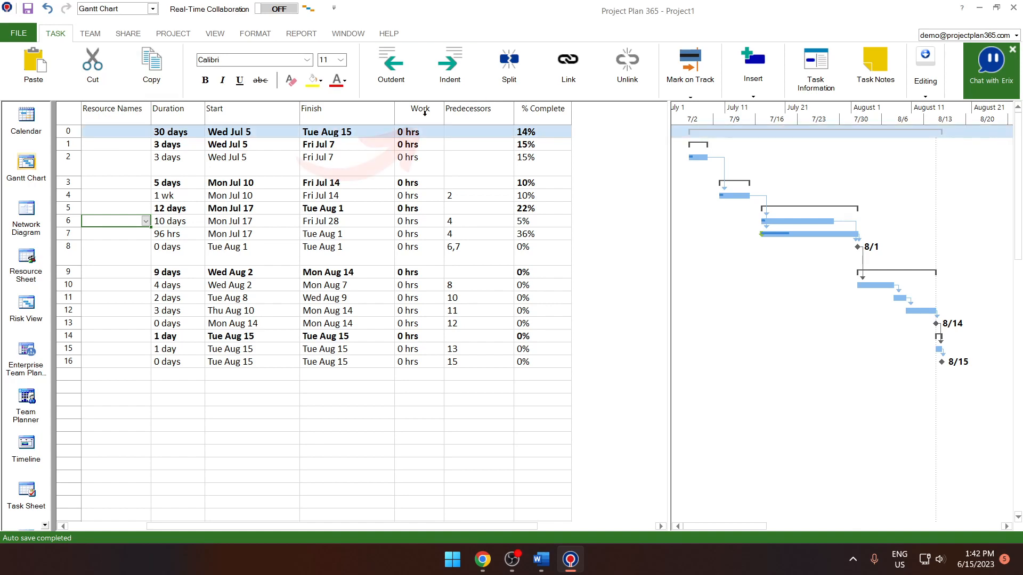
right_click(420, 109)
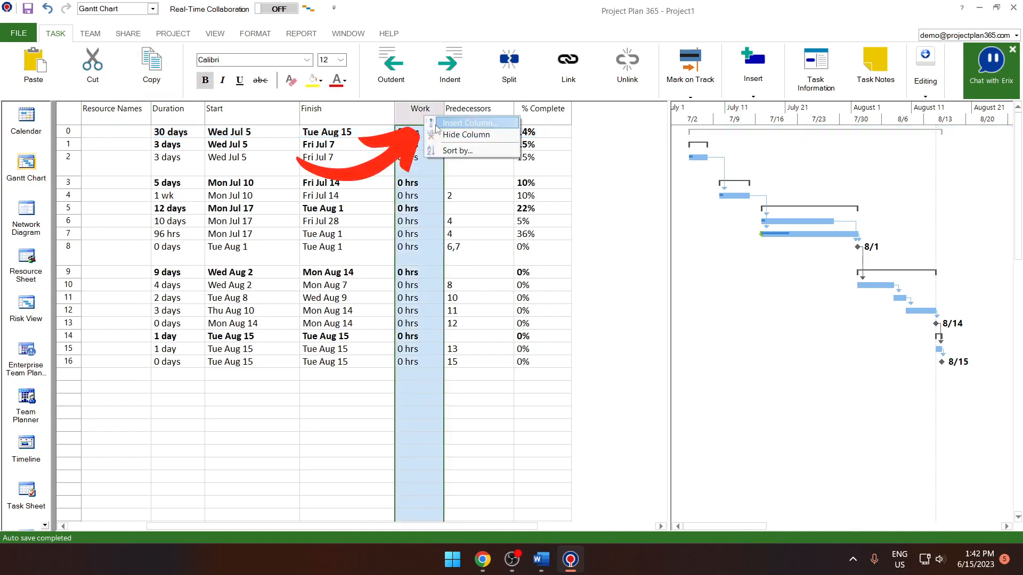
Step: Insert a Cost column in euros in place of Work, showing €0.00 for every task
click(466, 134)
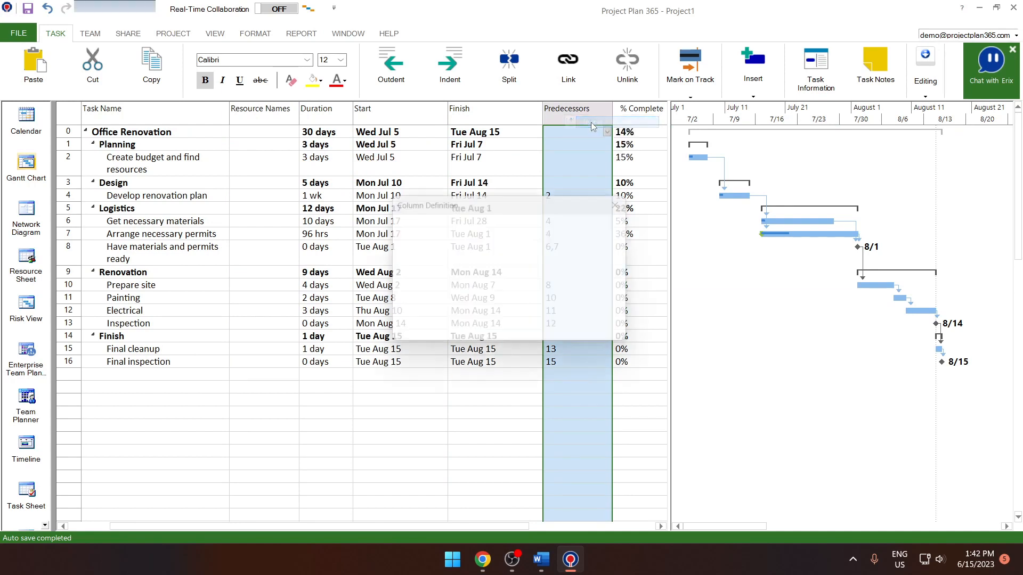
double_click(576, 109)
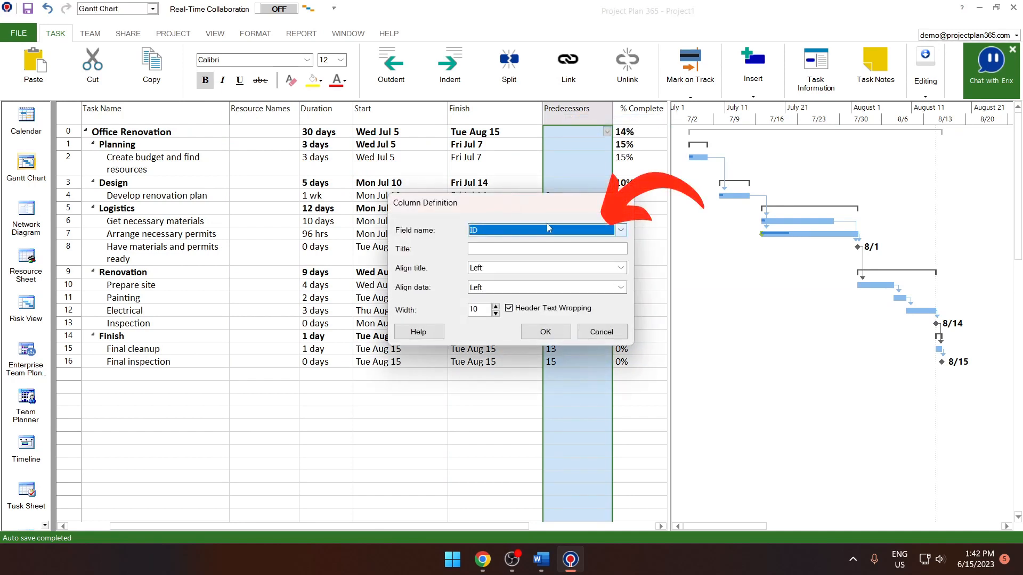
click(545, 331)
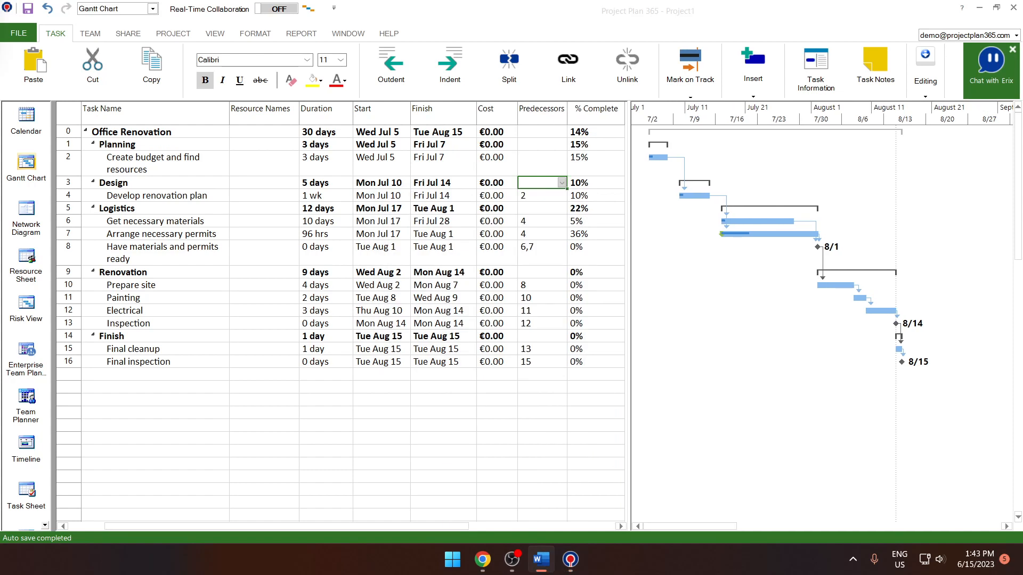
click(156, 158)
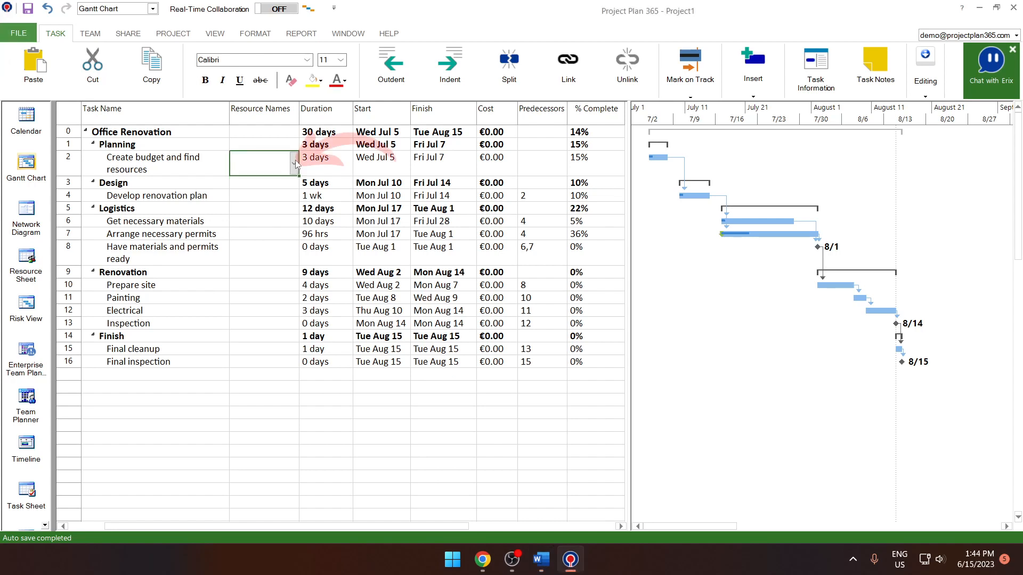
Step: Assign Management to Create budget and find resources and enter Interior designer for the renovation plan task
click(294, 164)
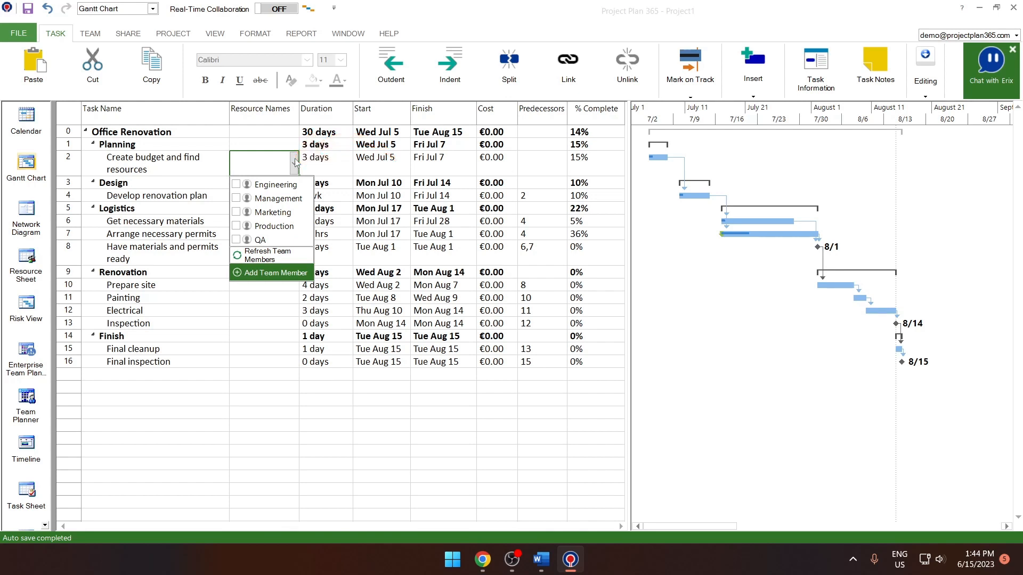
click(277, 198)
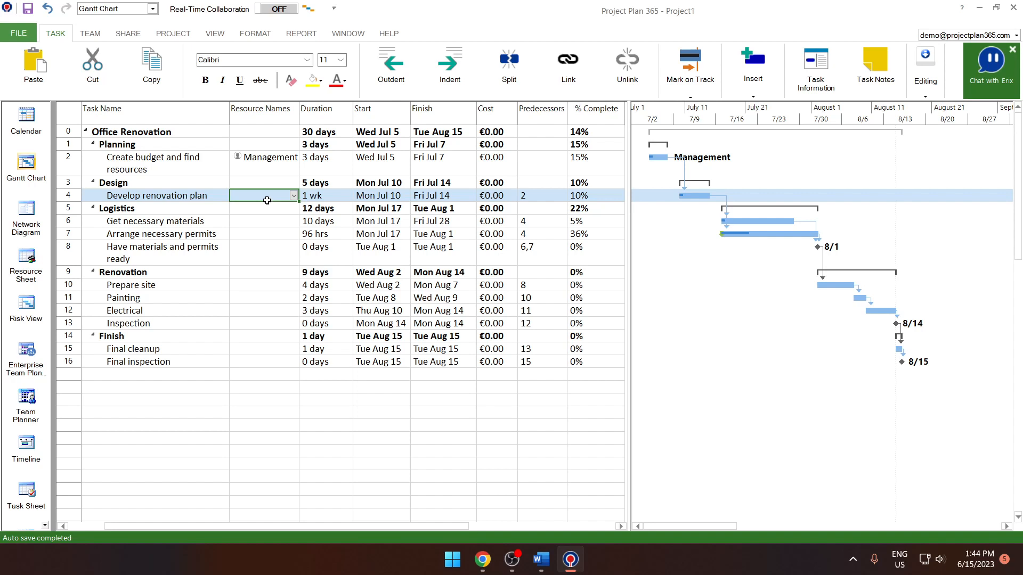
text(Interior designer)
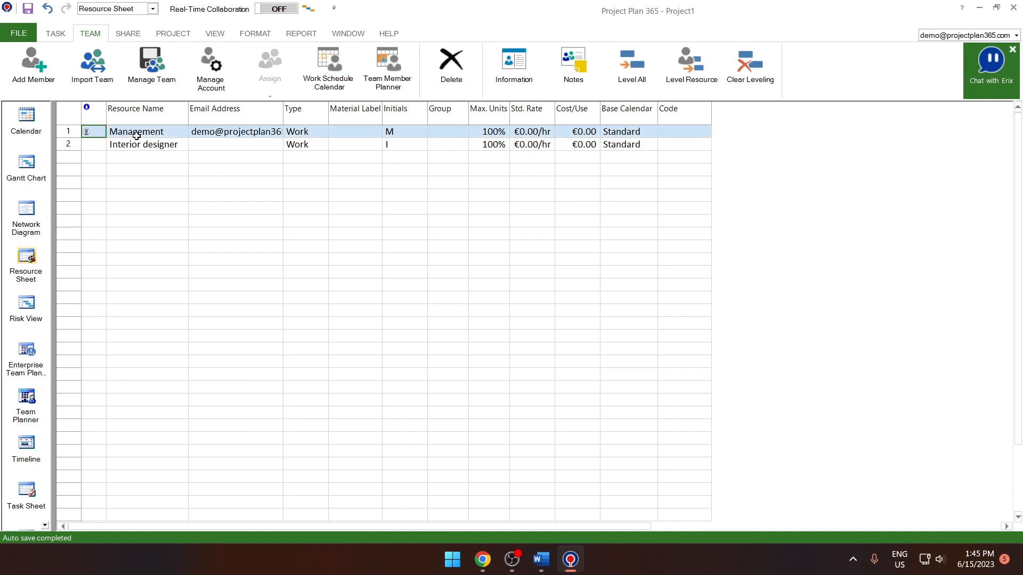
Step: Review Management's details, add Construction crew, Painter, Electrician and Paint, and assign Management to Get necessary materials
double_click(136, 131)
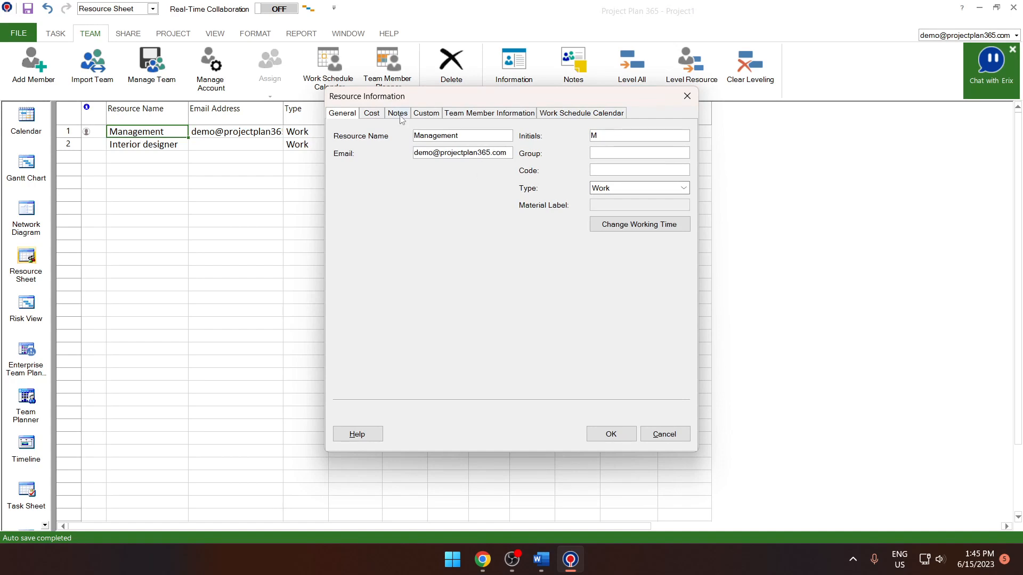
click(425, 113)
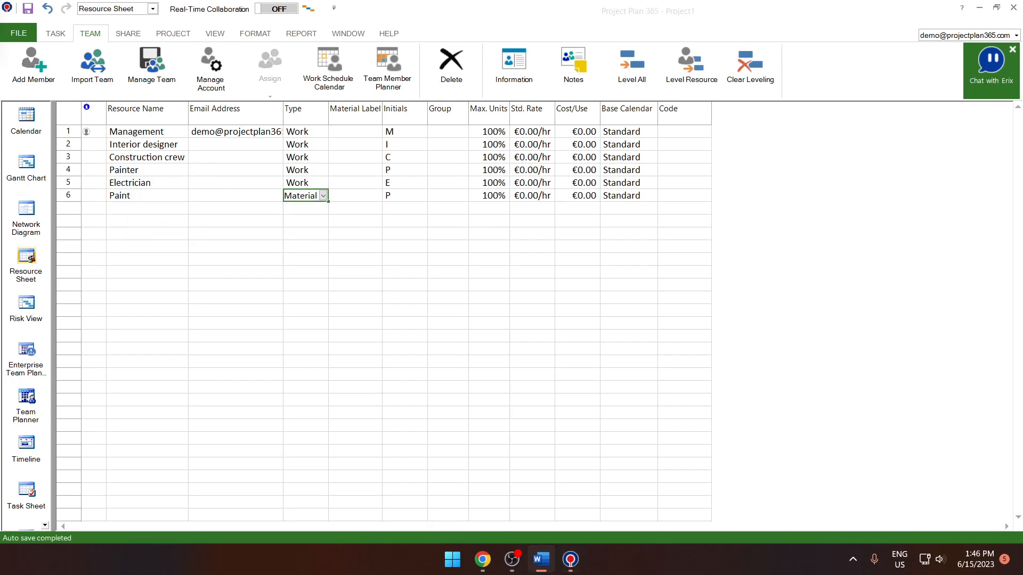
click(237, 196)
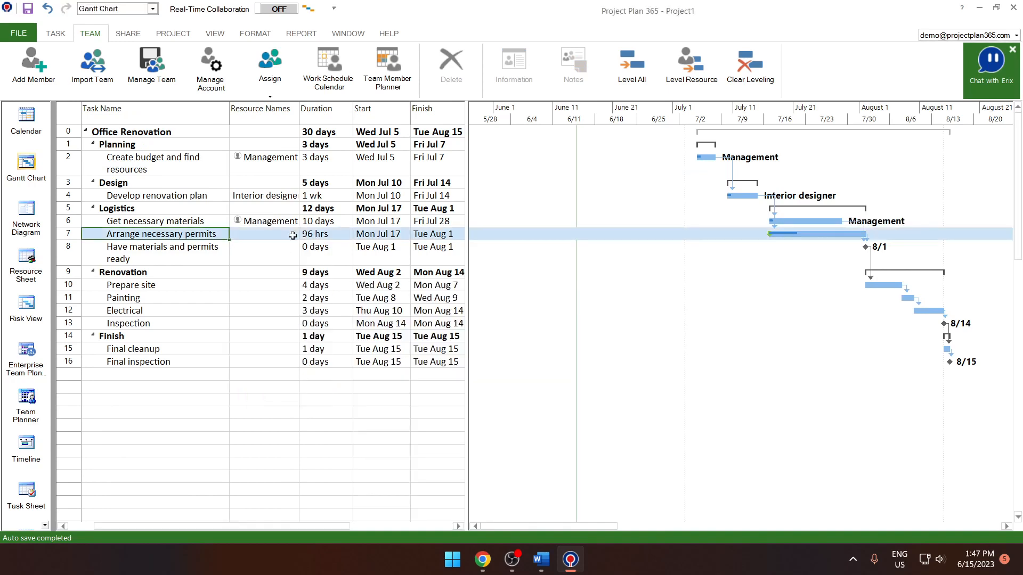
Step: Assign Management to permits despite the overallocation warning, and Paint plus Painter to Painting
click(386, 65)
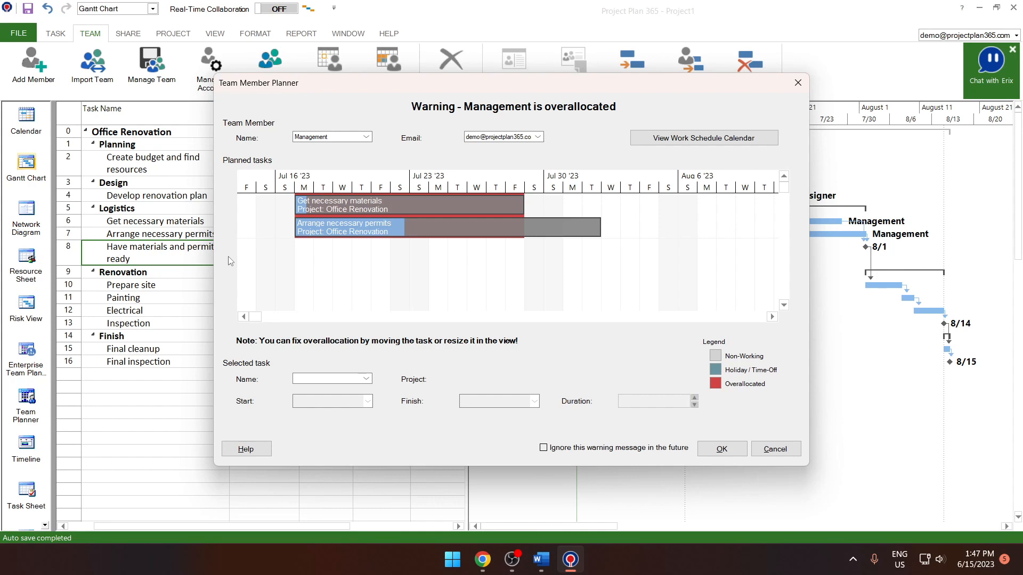
mouse_move(775, 449)
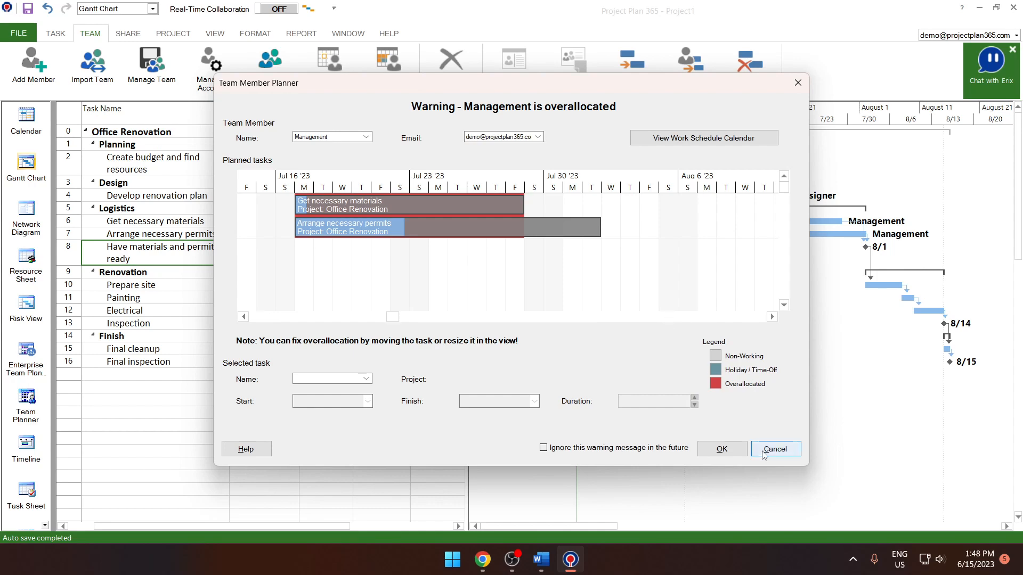
click(774, 449)
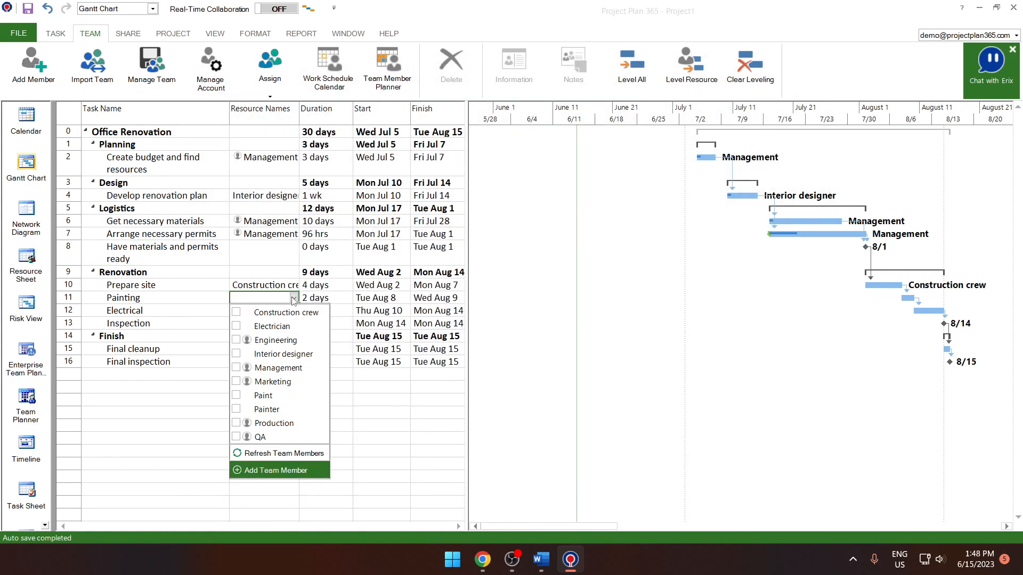
click(237, 395)
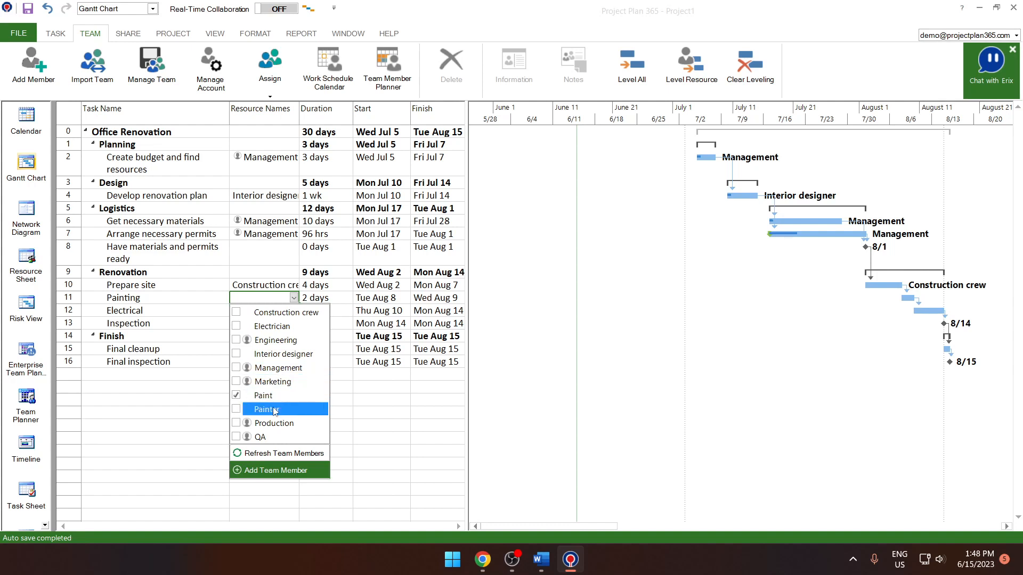
click(236, 409)
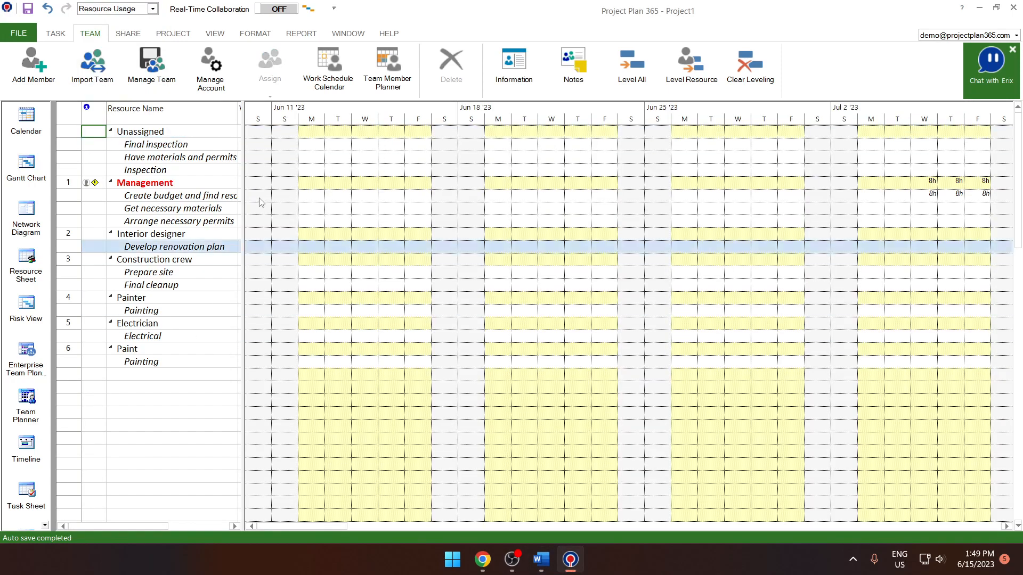
Step: Show each resource's tasks and daily hours in July, with Management's materials and permits tasks overlapping
click(172, 208)
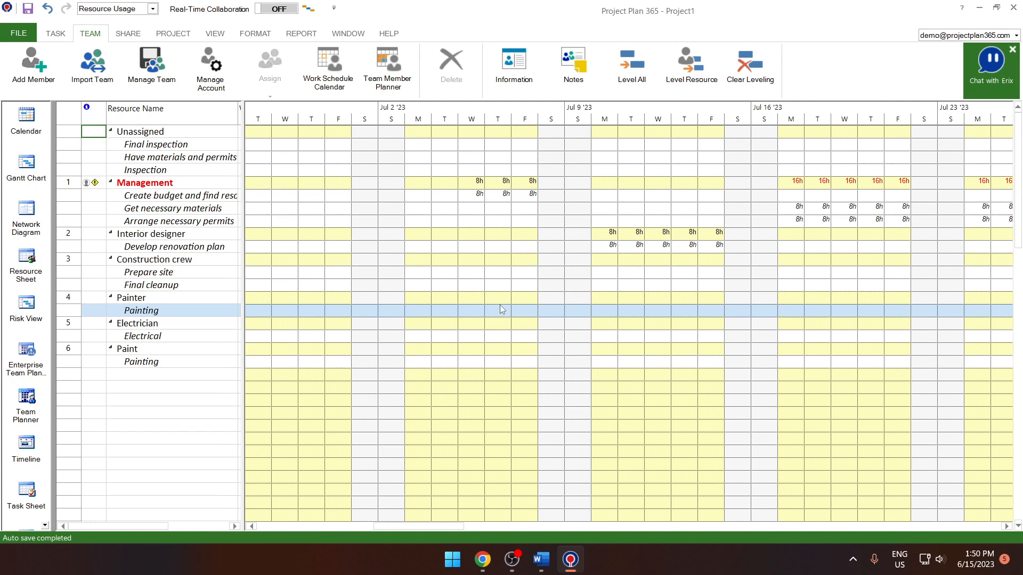
click(182, 195)
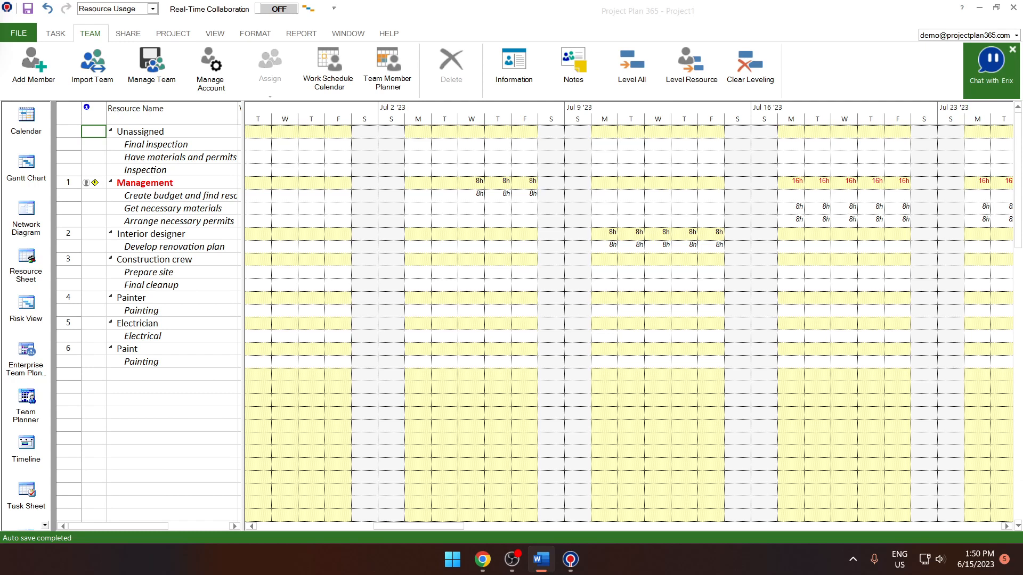
click(25, 402)
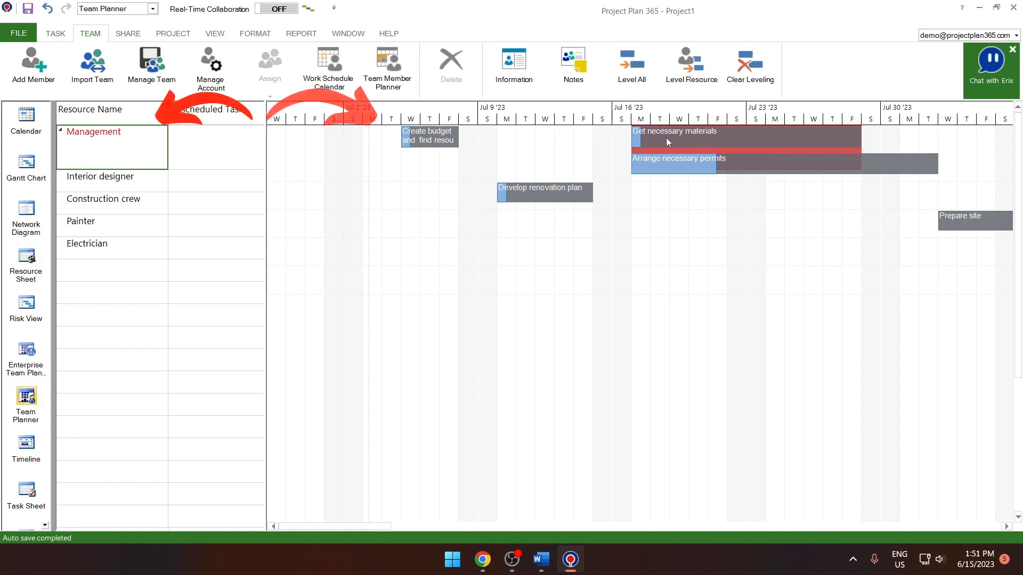
mouse_move(676, 131)
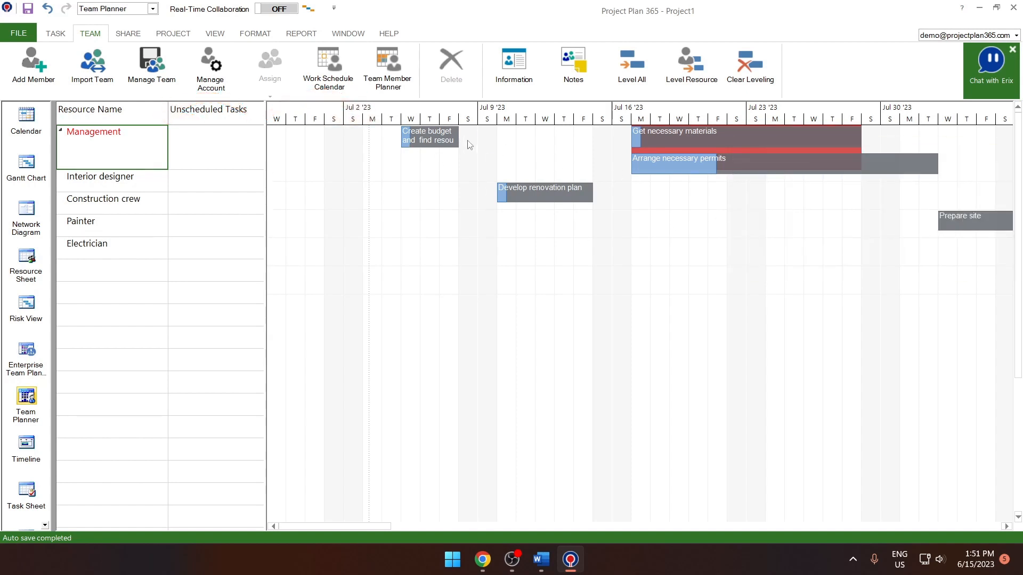
mouse_move(427, 135)
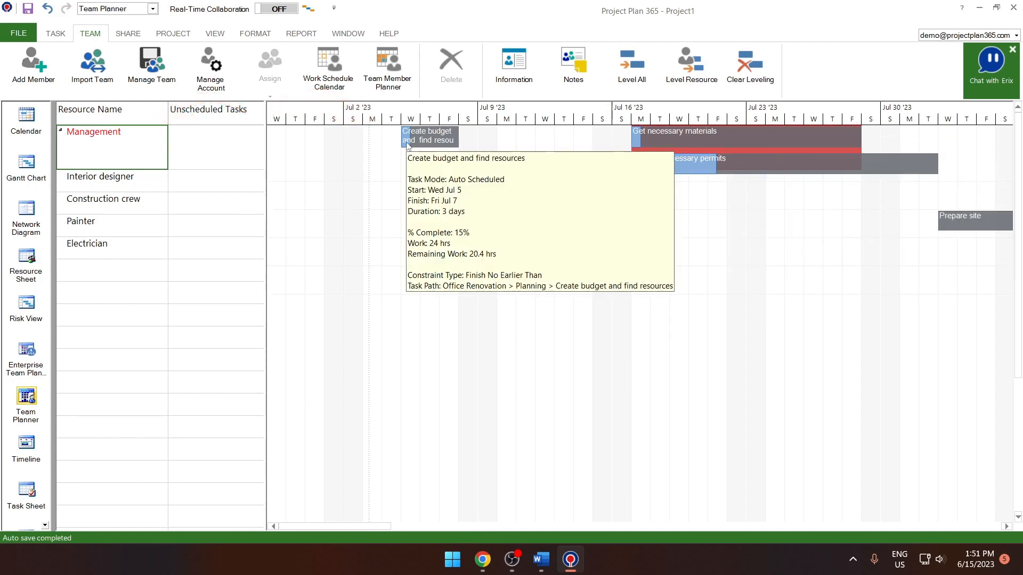
mouse_move(493, 274)
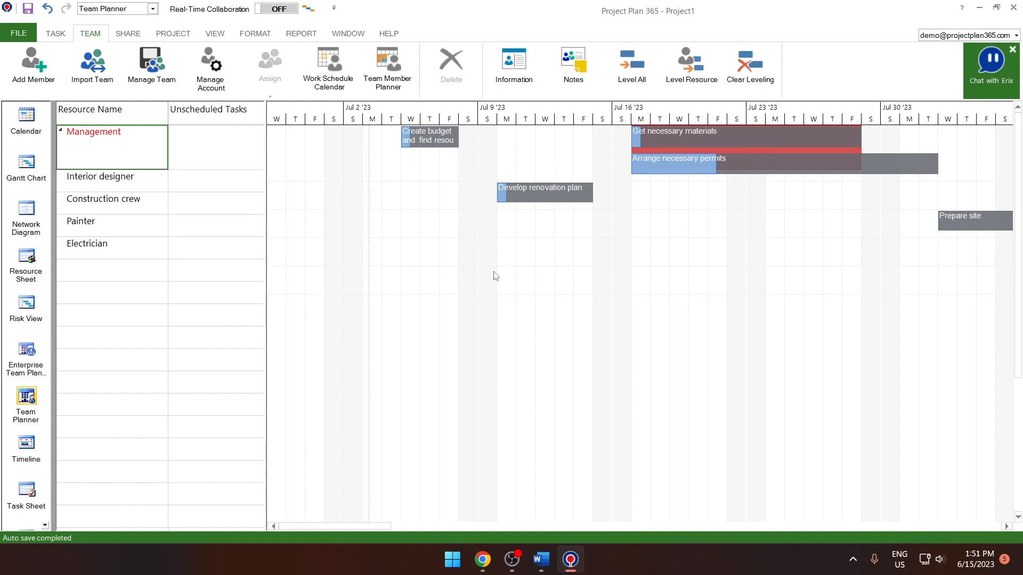
mouse_move(789, 170)
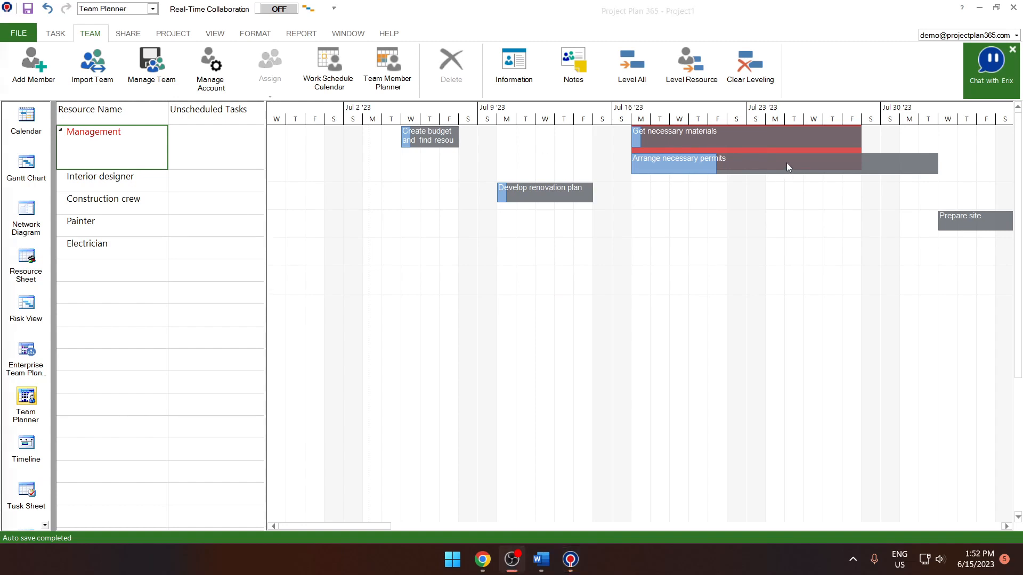
mouse_move(97, 152)
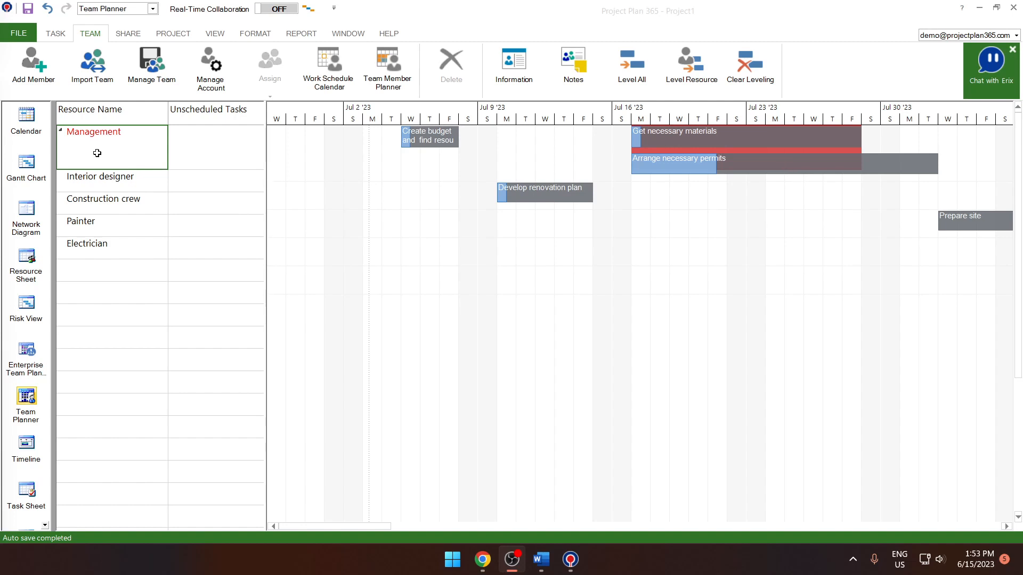
mouse_move(123, 158)
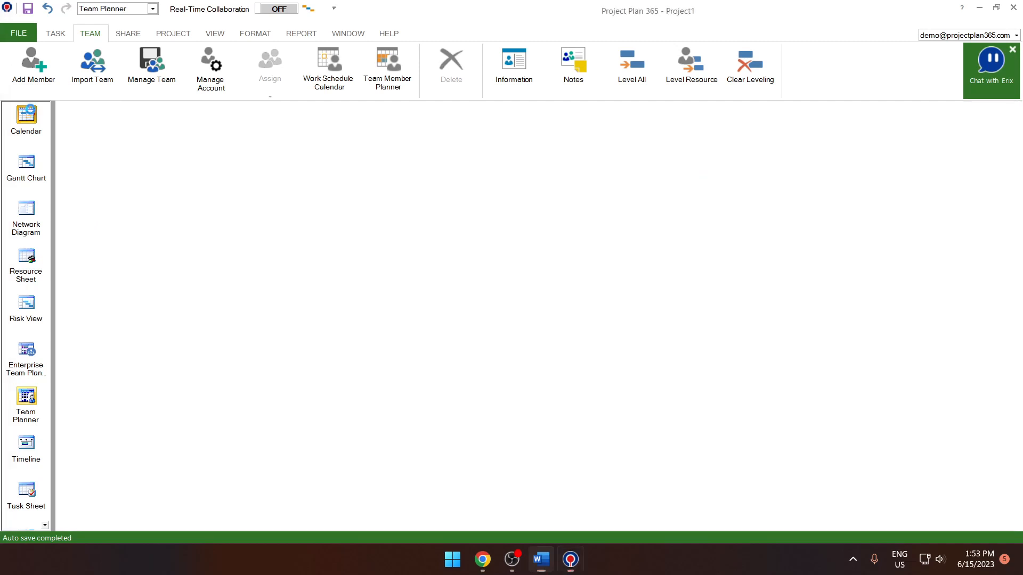
Step: View the schedule as a monthly calendar, then return to the Gantt chart
click(26, 116)
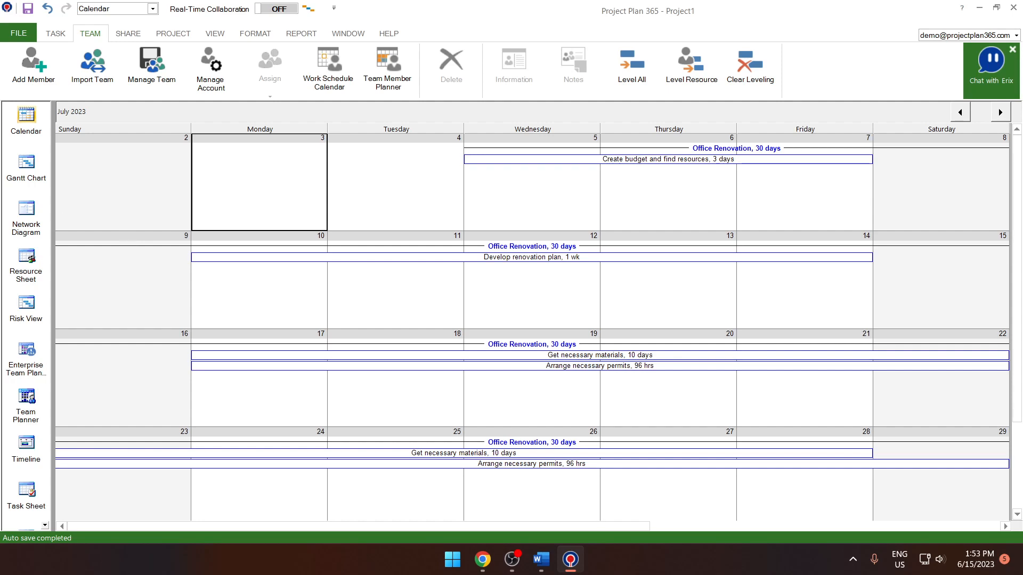
click(26, 166)
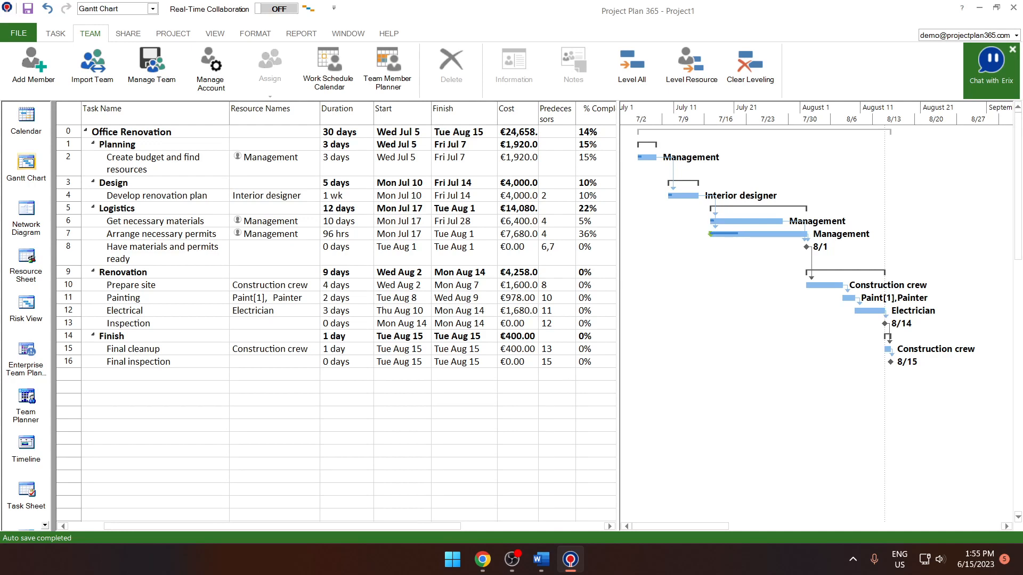
Step: Style Milestone Tasks with red text on a light blue background via Text Styles
click(255, 33)
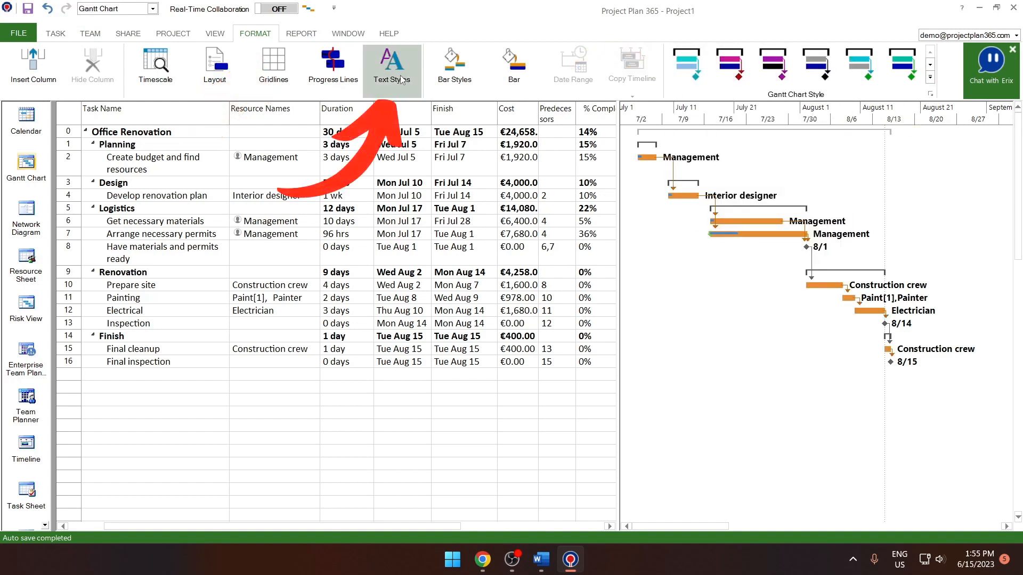
click(391, 65)
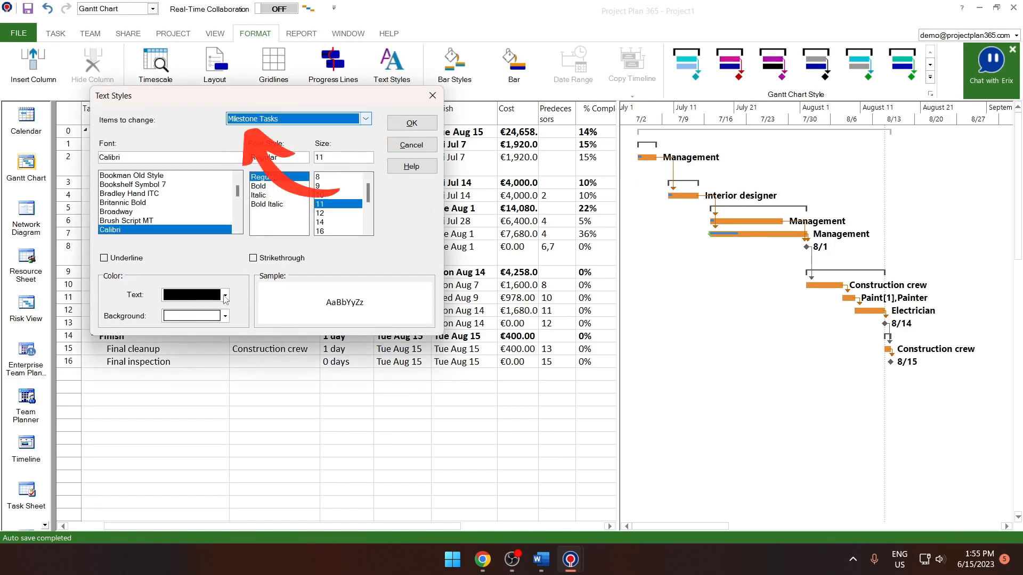
click(225, 295)
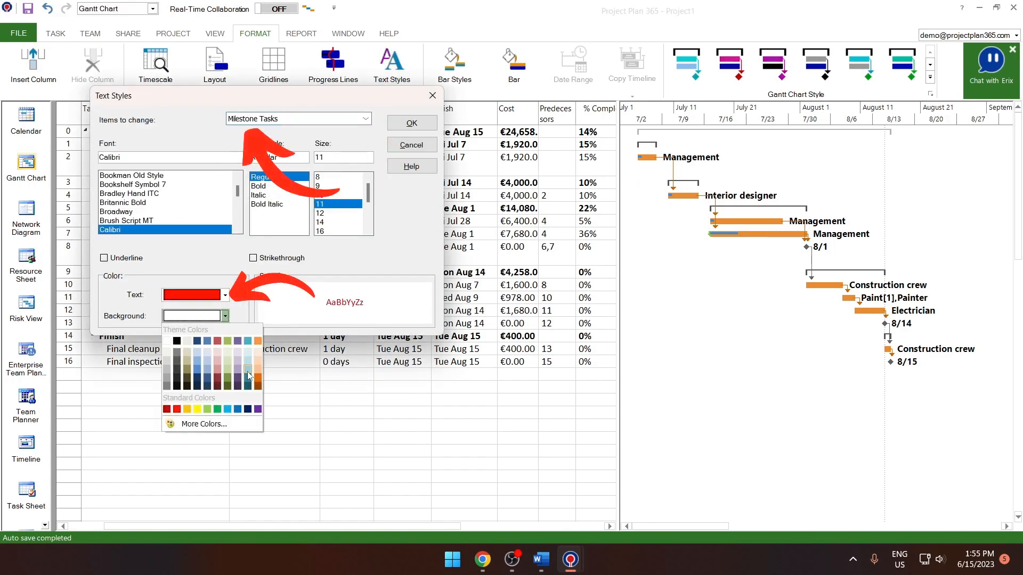
click(411, 123)
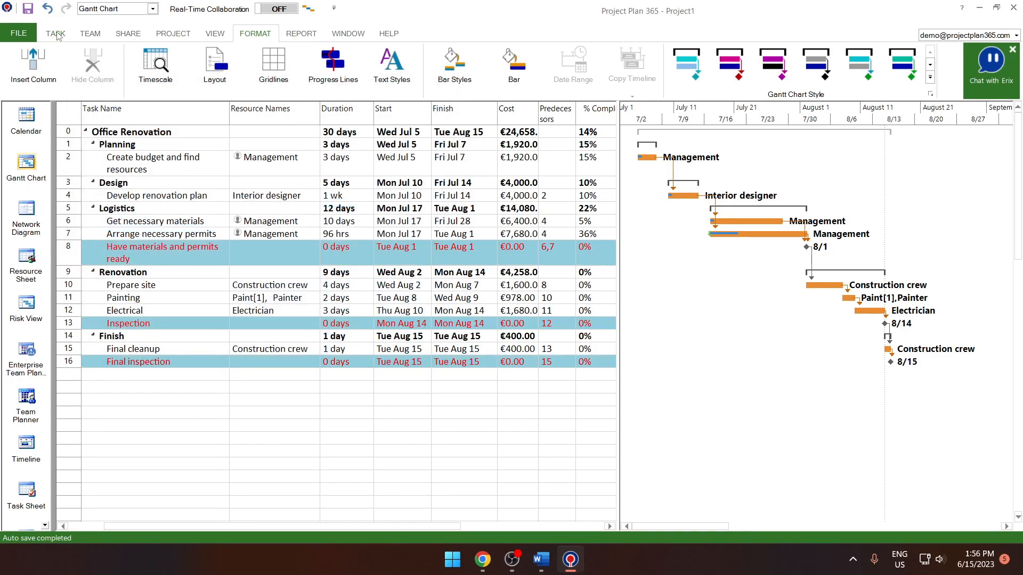
click(56, 33)
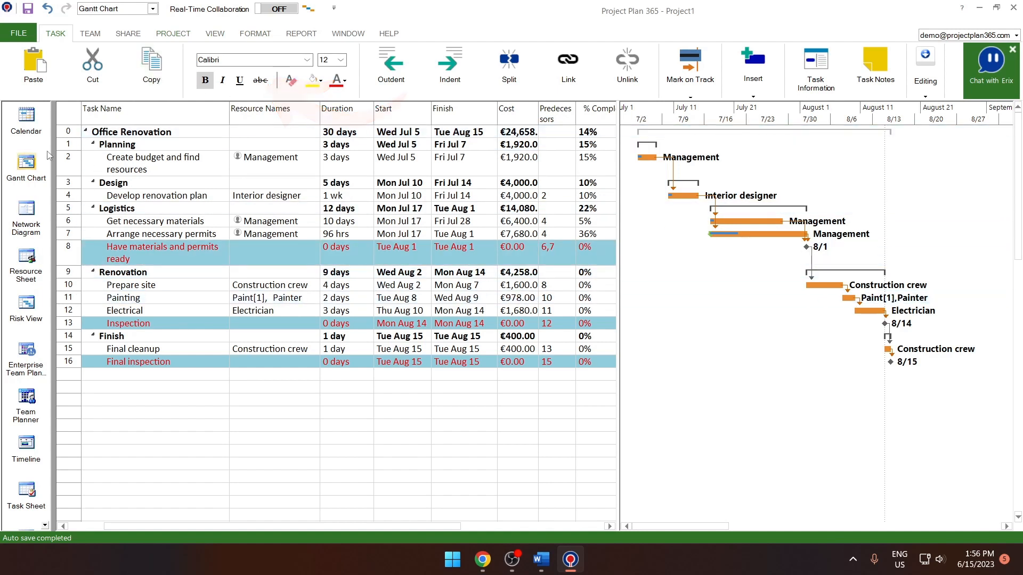
Step: Style summary tasks italic on green, then start Save As to My Projects - Drive 365
click(273, 425)
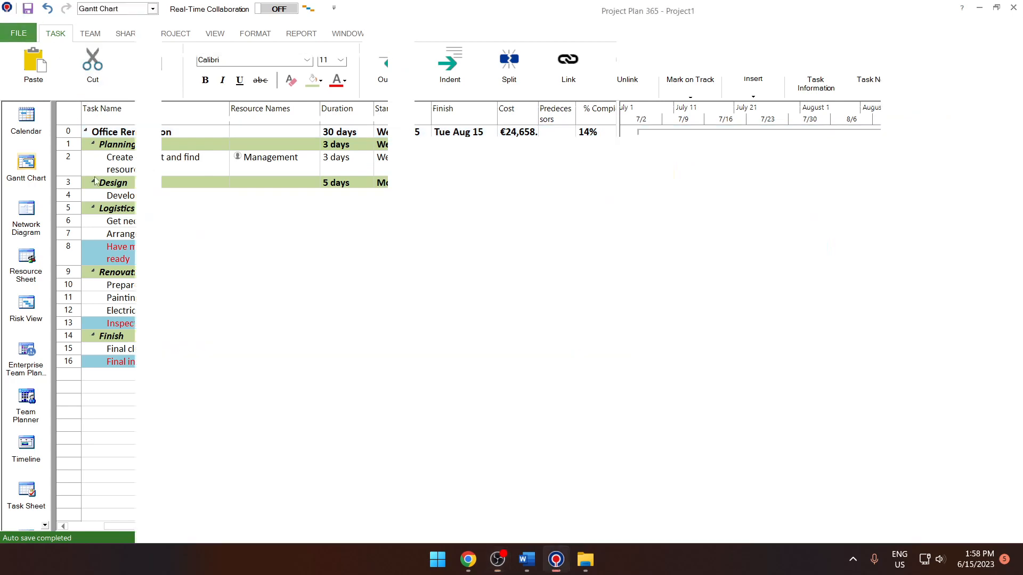
click(18, 33)
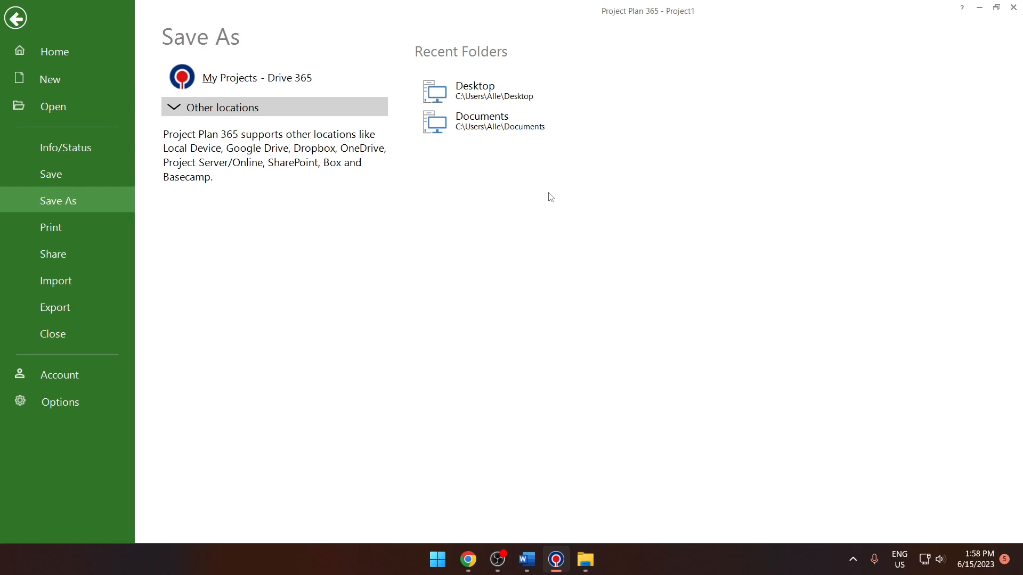
mouse_move(277, 89)
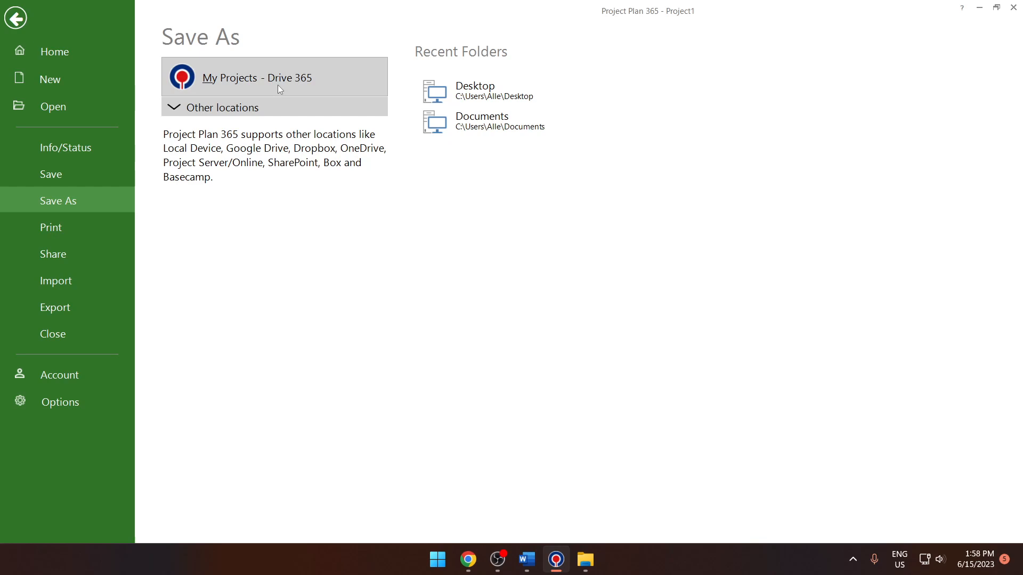
click(222, 106)
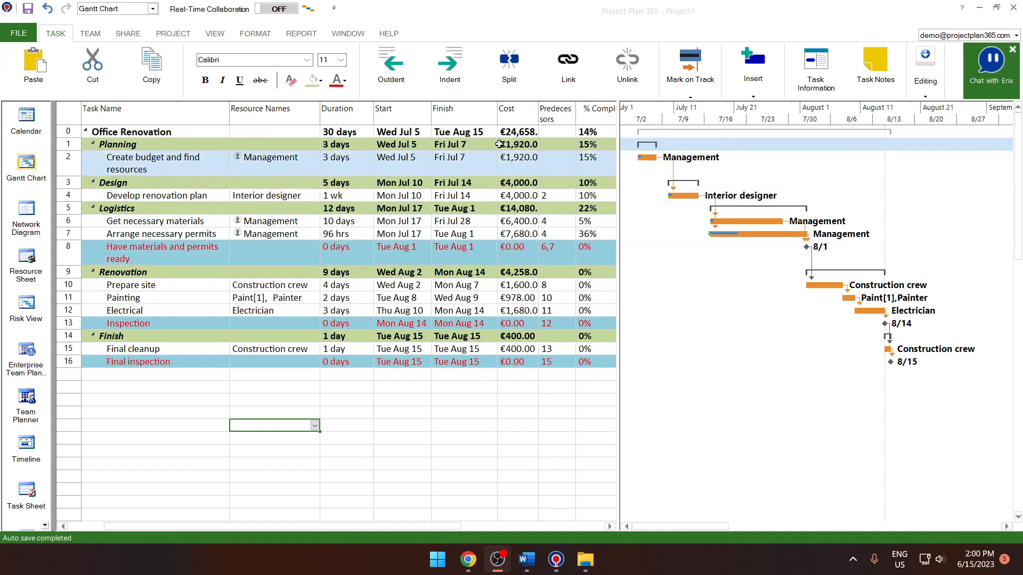
Step: Share the project, saving it to Drive 365 as Office Renovation and showing its team members
click(128, 33)
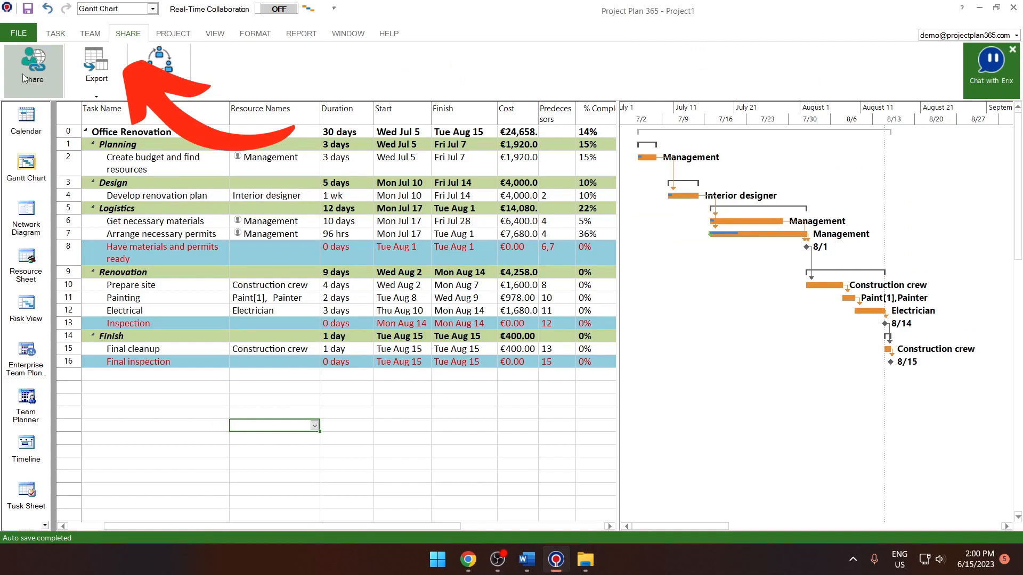
click(33, 65)
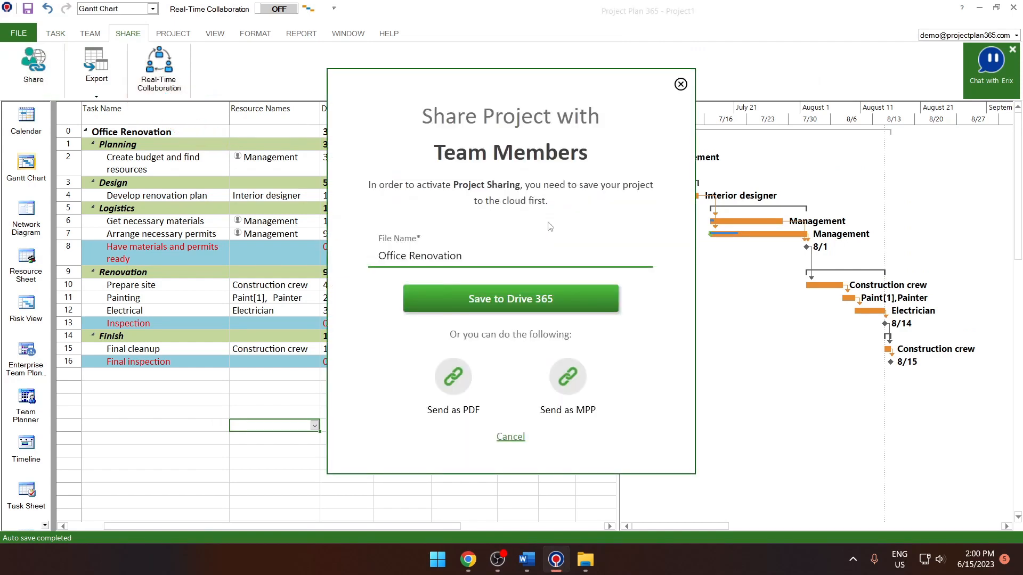
click(420, 256)
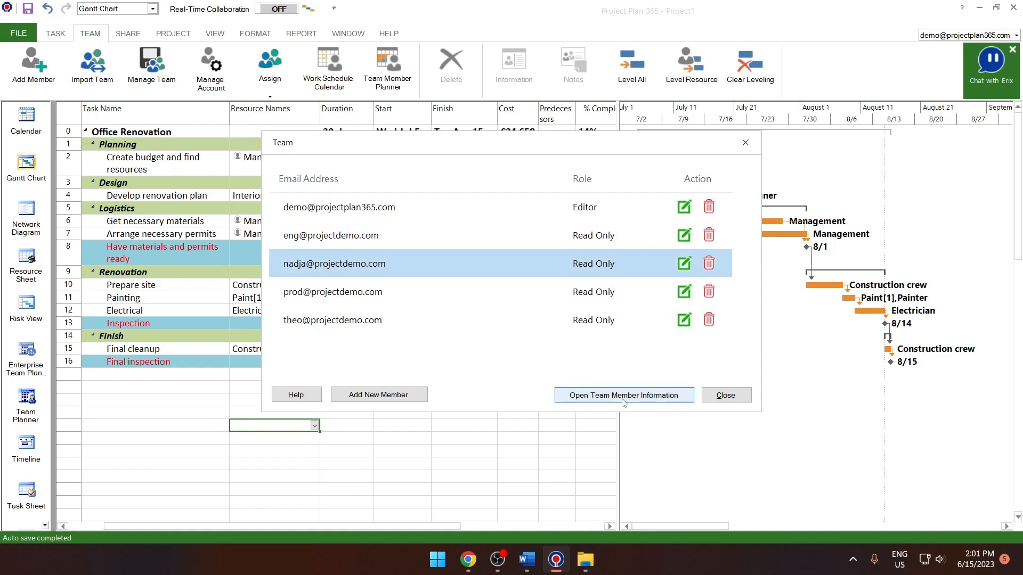
Step: Close the Team dialog and toggle Real-Time Collaboration, reloading the plan from Project1.mpp
click(623, 394)
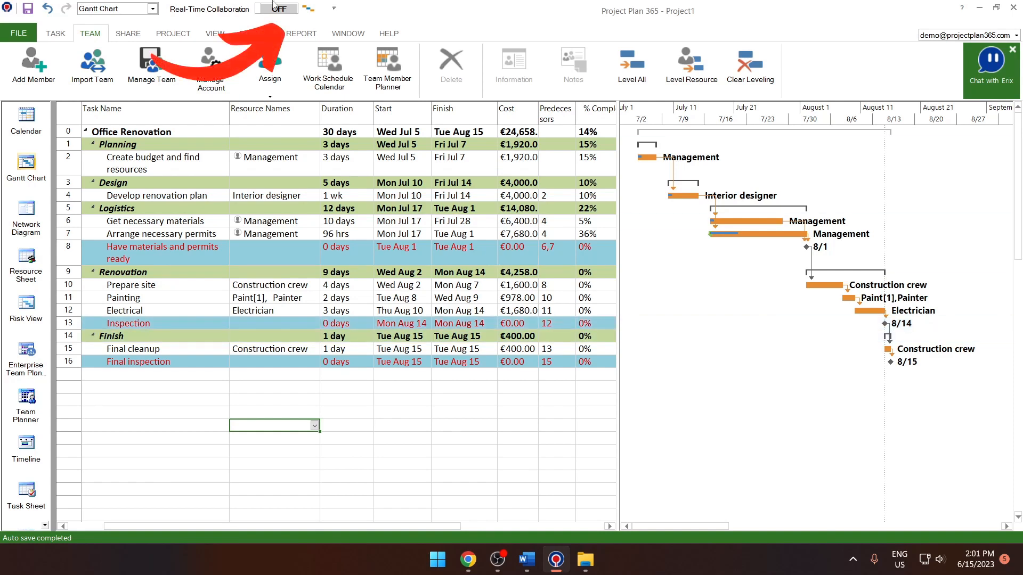
click(275, 8)
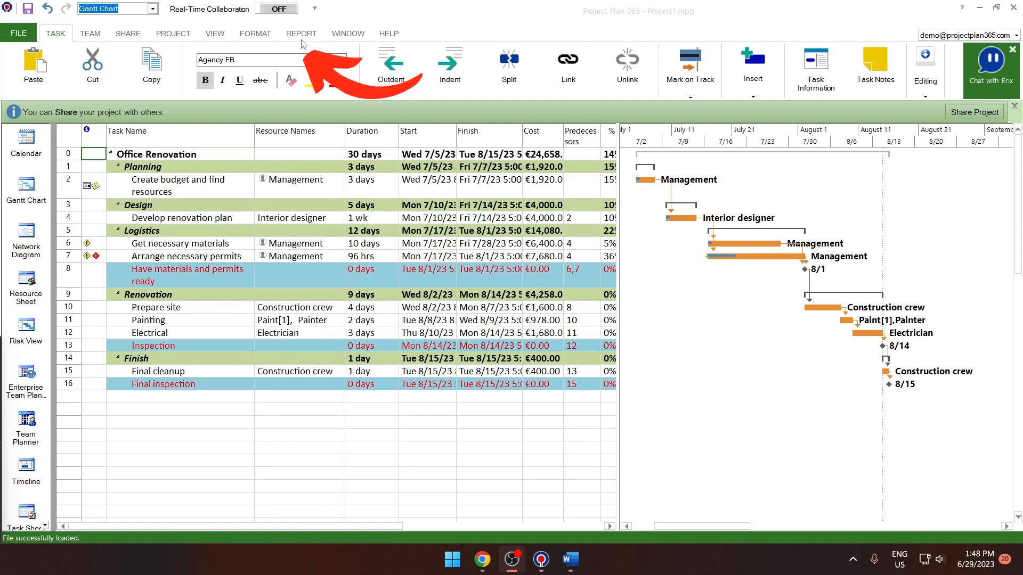
Step: Generate the Project Status visual report, view Upcoming Tasks and Burndown, and list custom reports
click(302, 33)
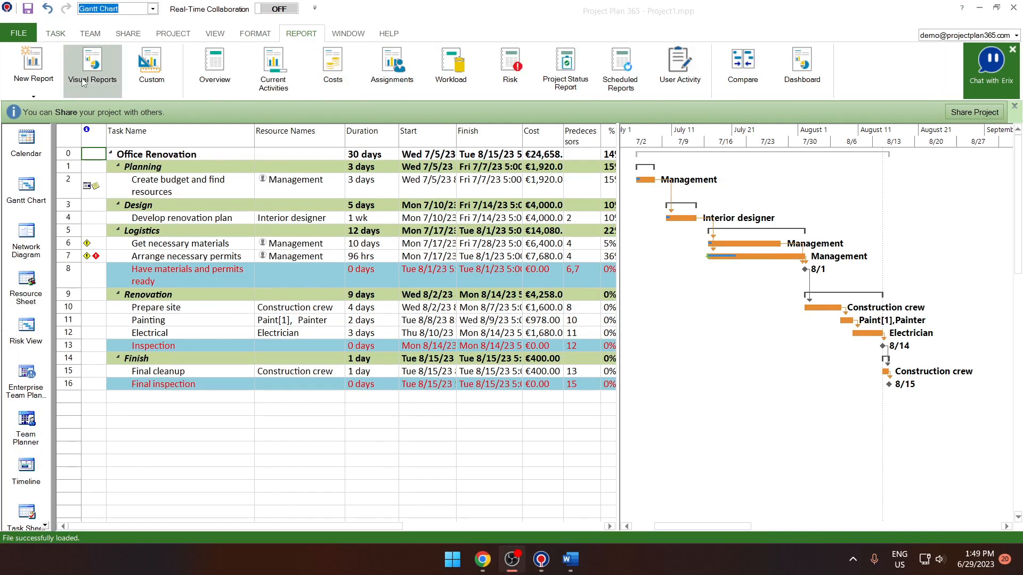
click(91, 65)
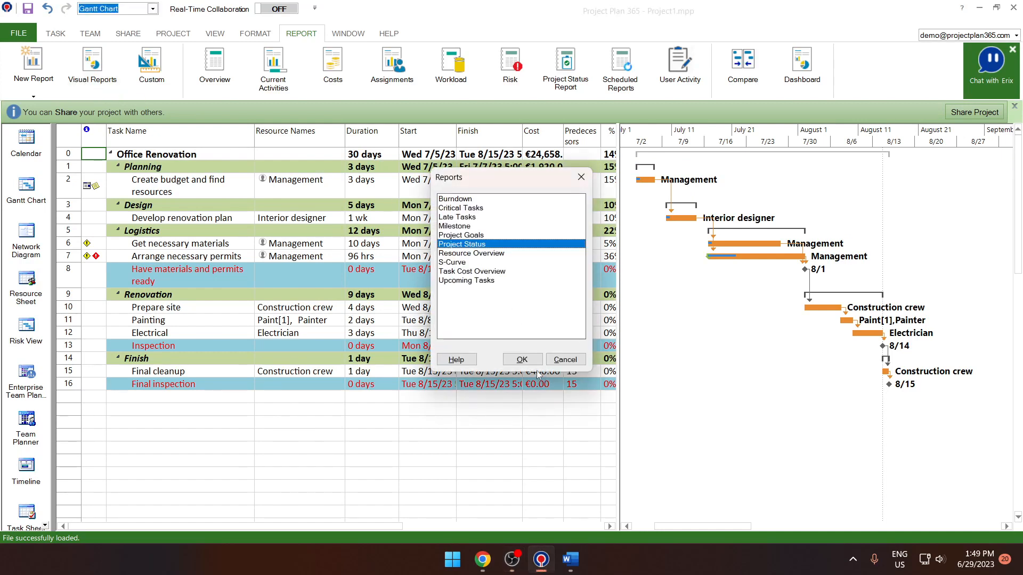
click(521, 359)
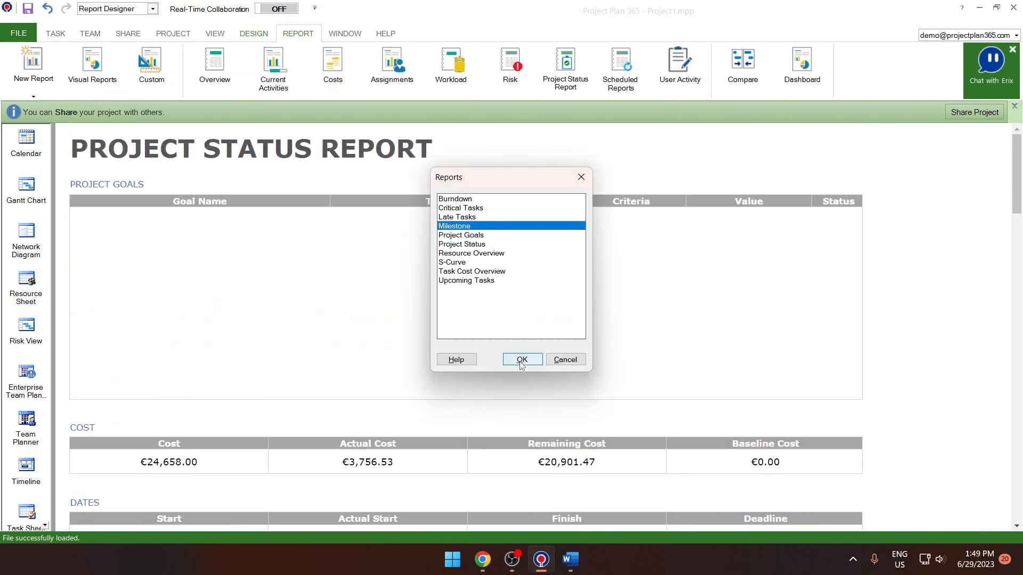
click(522, 359)
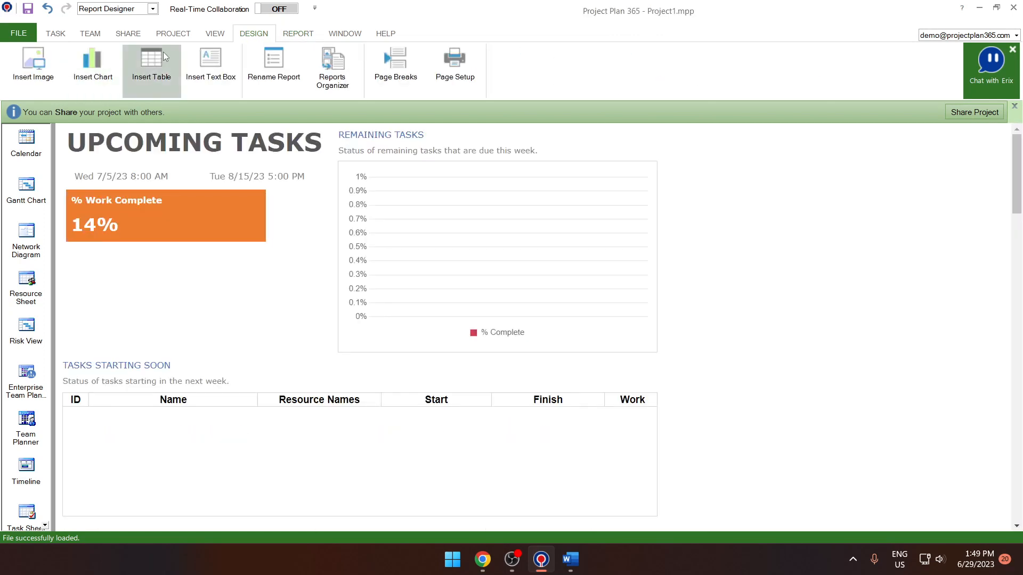
click(152, 65)
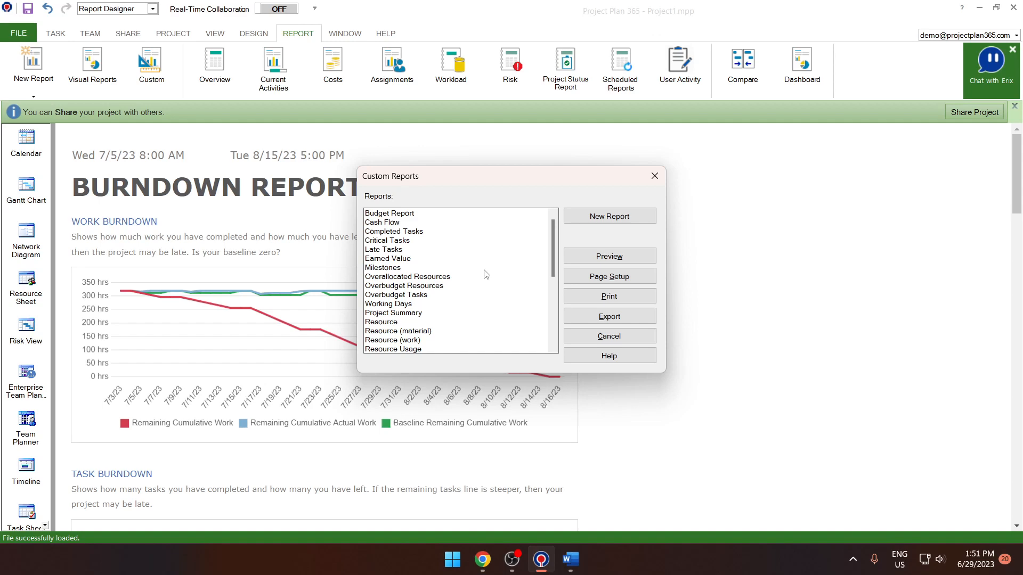
mouse_move(487, 268)
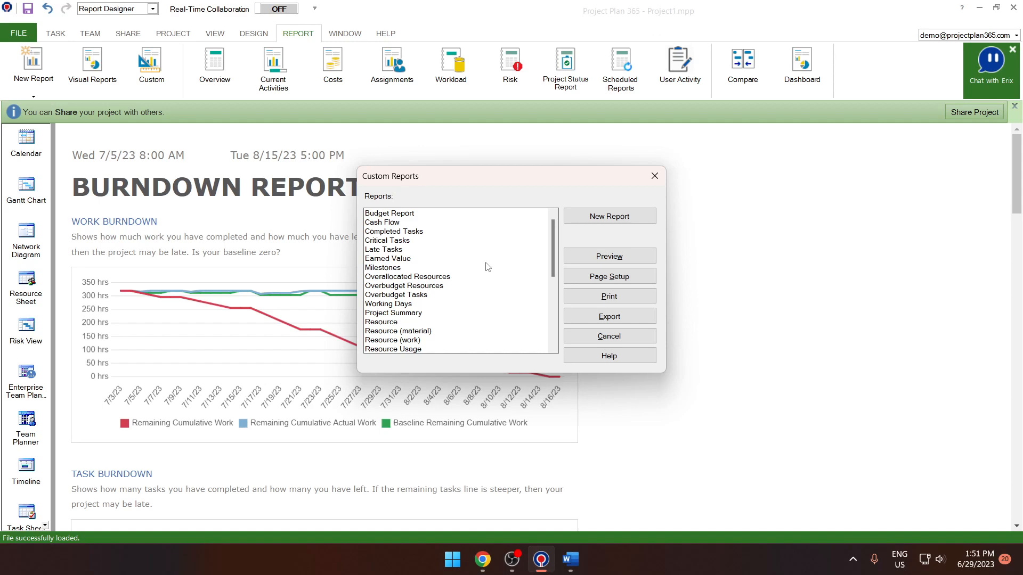